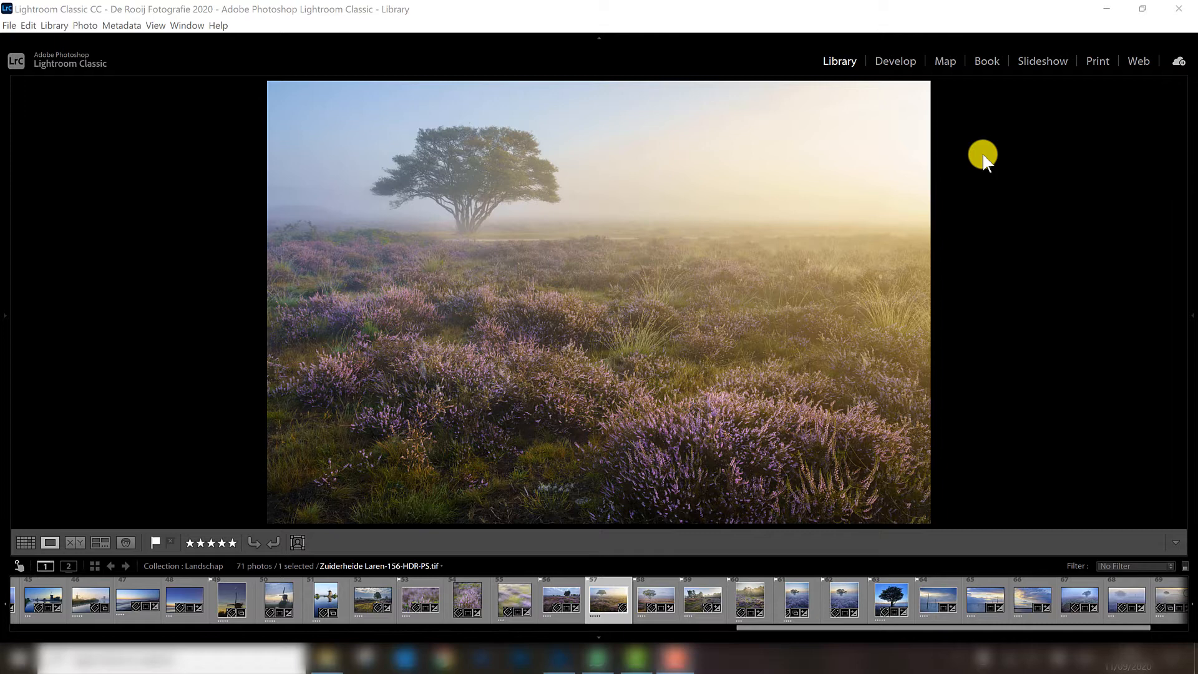
pyautogui.moveTo(1011, 174)
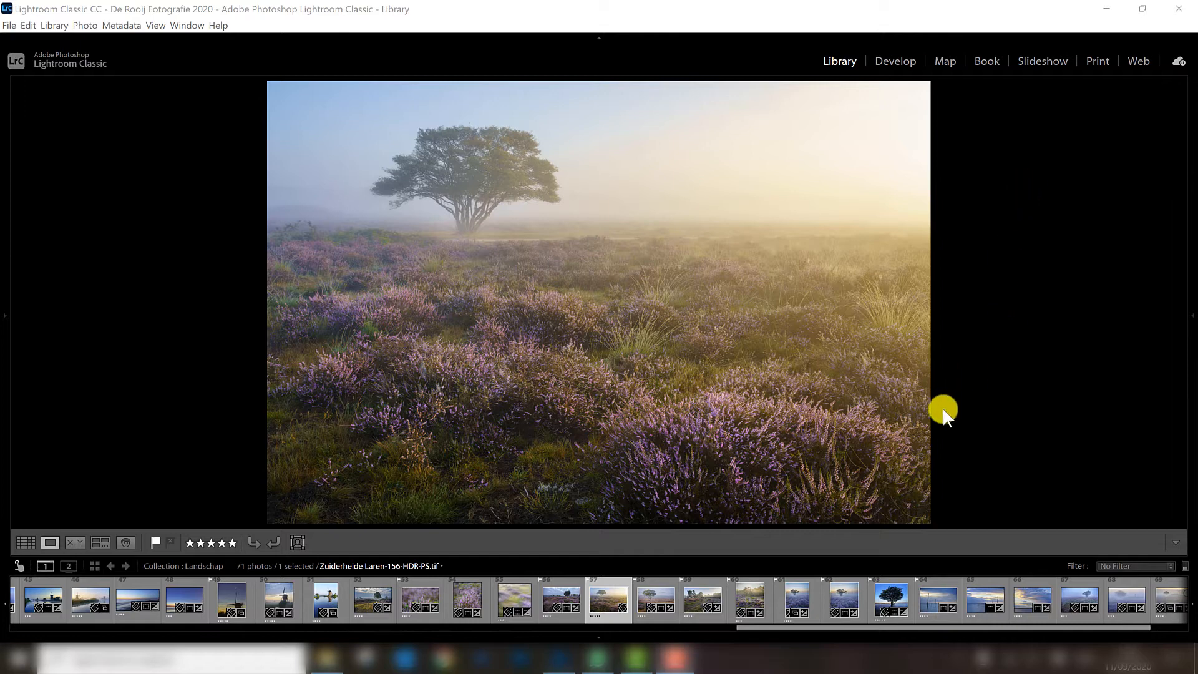
# Step: Show Zuiderheide Laren-243 (sandy path to trees) in Loupe, then return to the lone-tree Laren-156
pyautogui.click(701, 598)
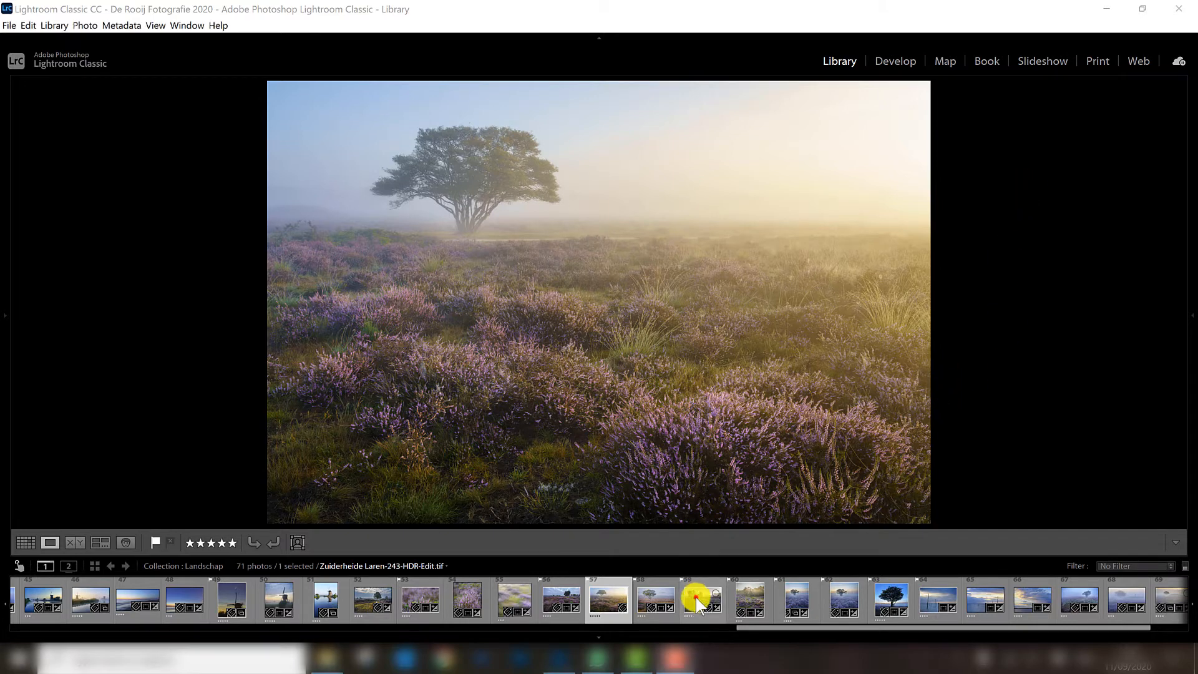
pyautogui.click(701, 601)
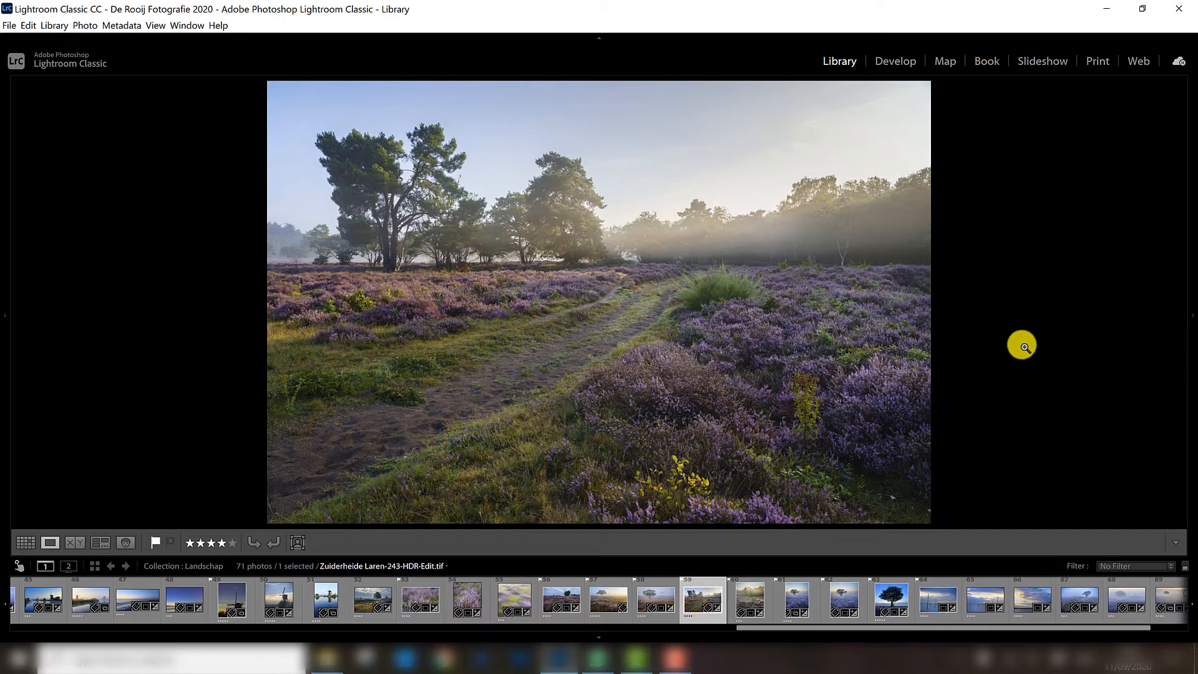
pyautogui.moveTo(553, 370)
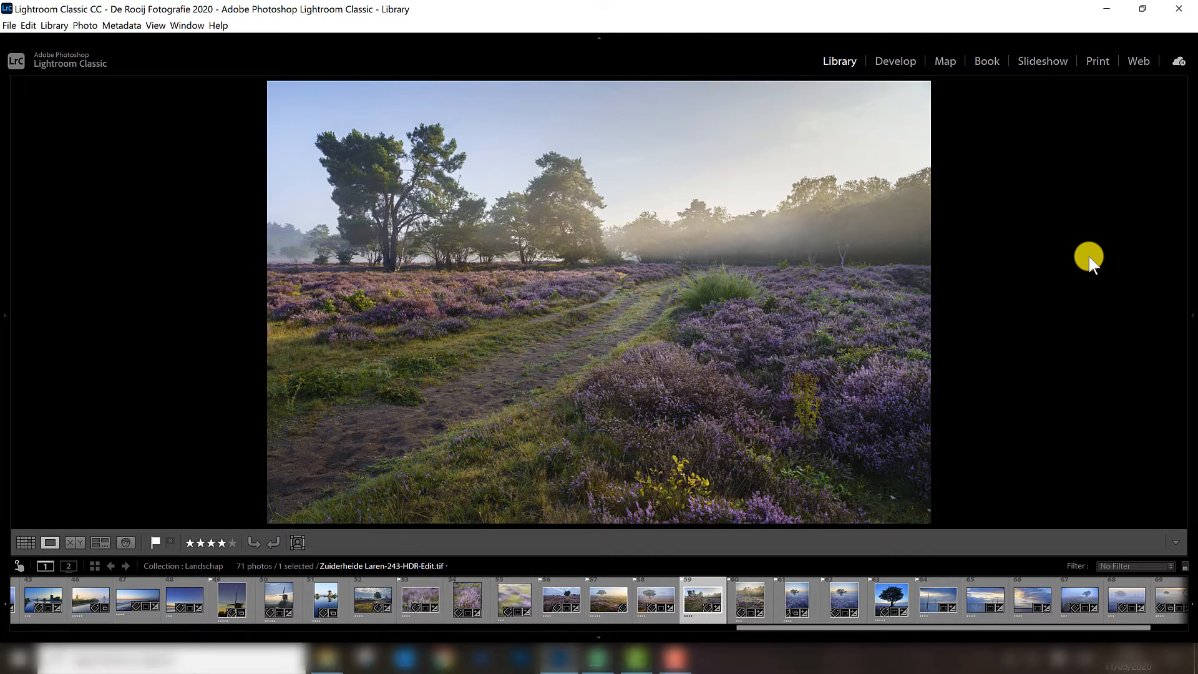
pyautogui.click(607, 601)
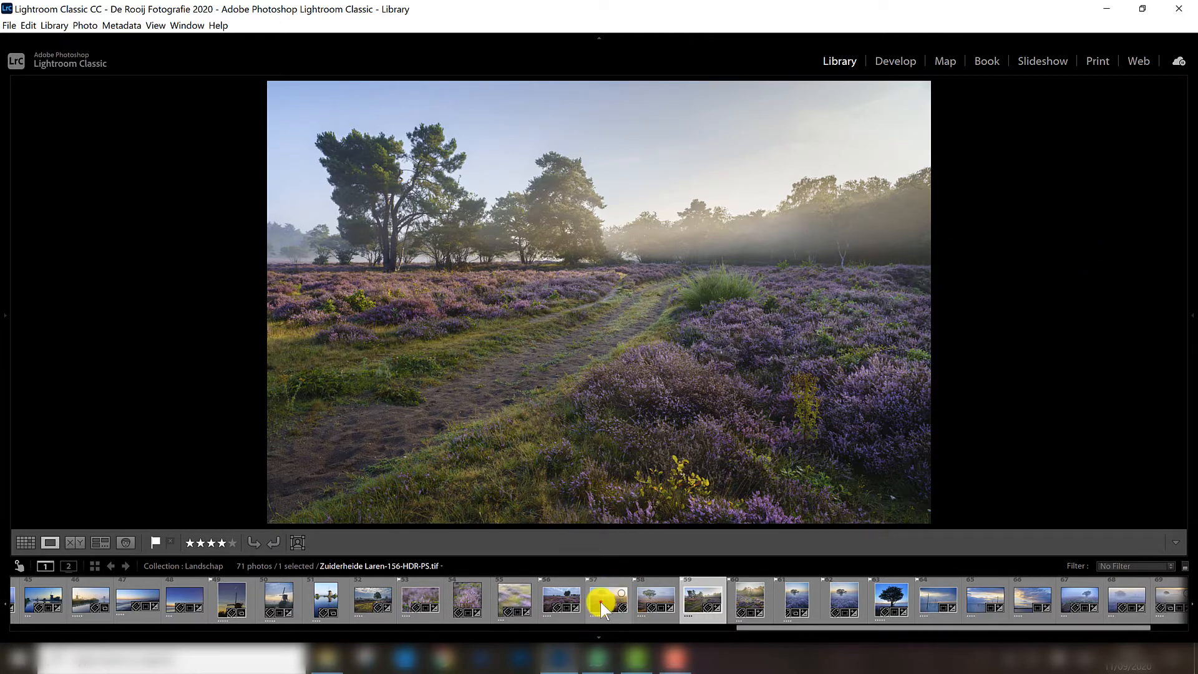
pyautogui.click(608, 600)
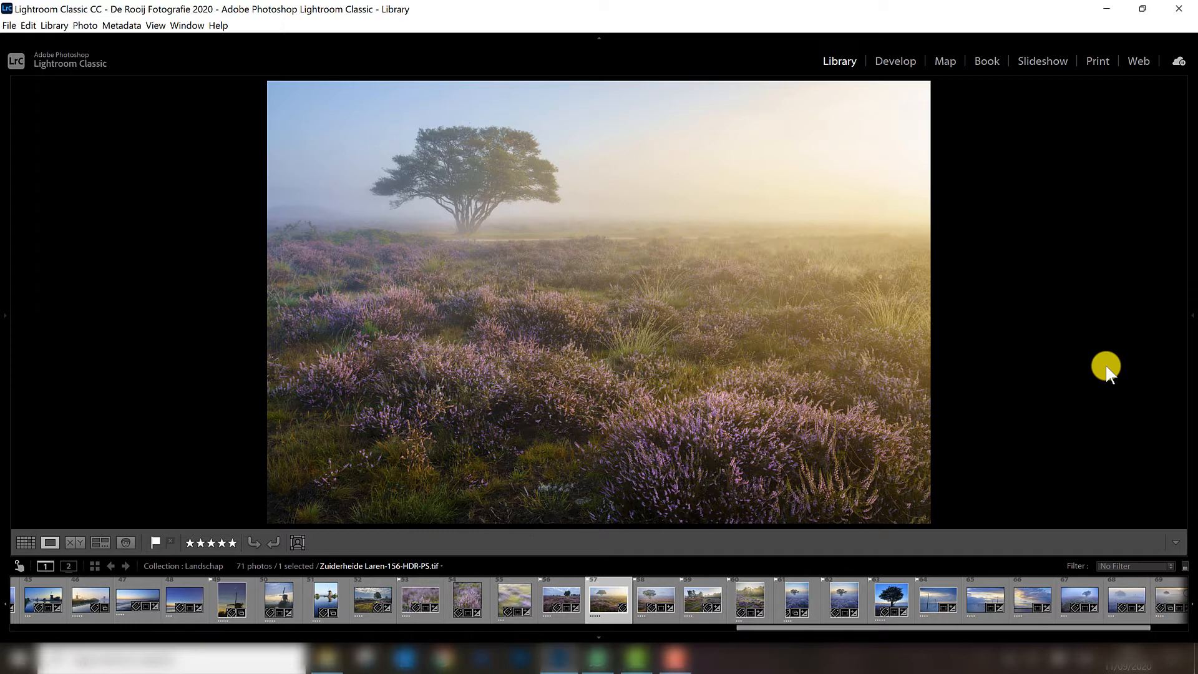
pyautogui.moveTo(1118, 344)
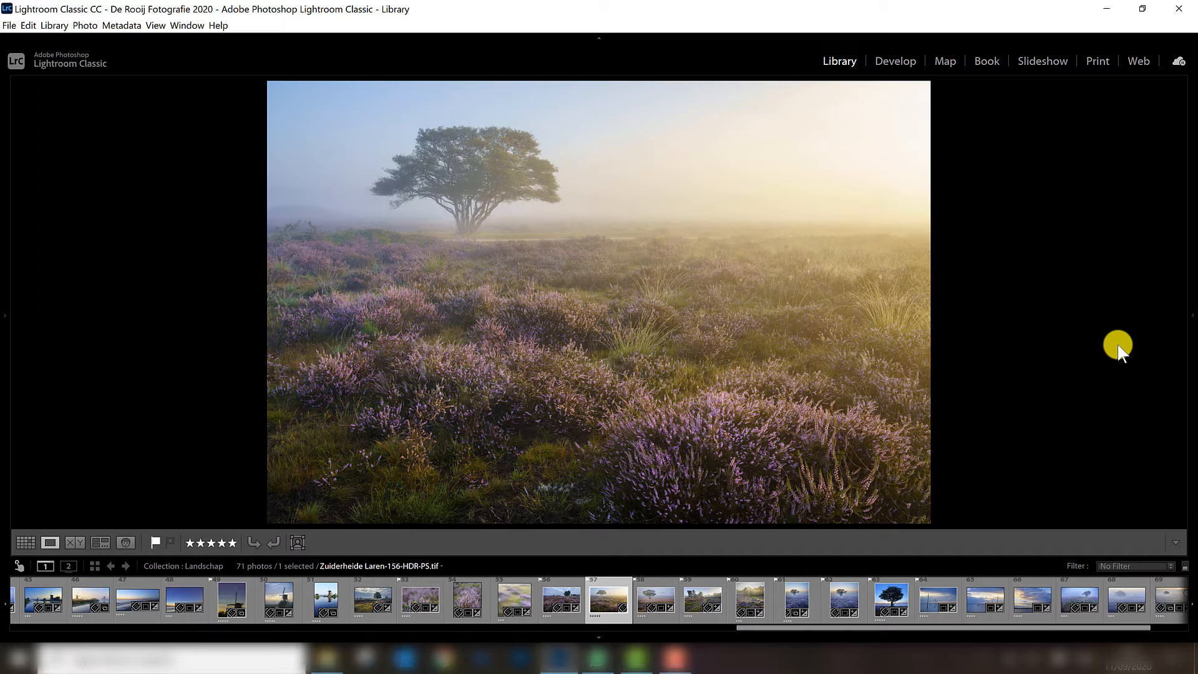
pyautogui.moveTo(850, 488)
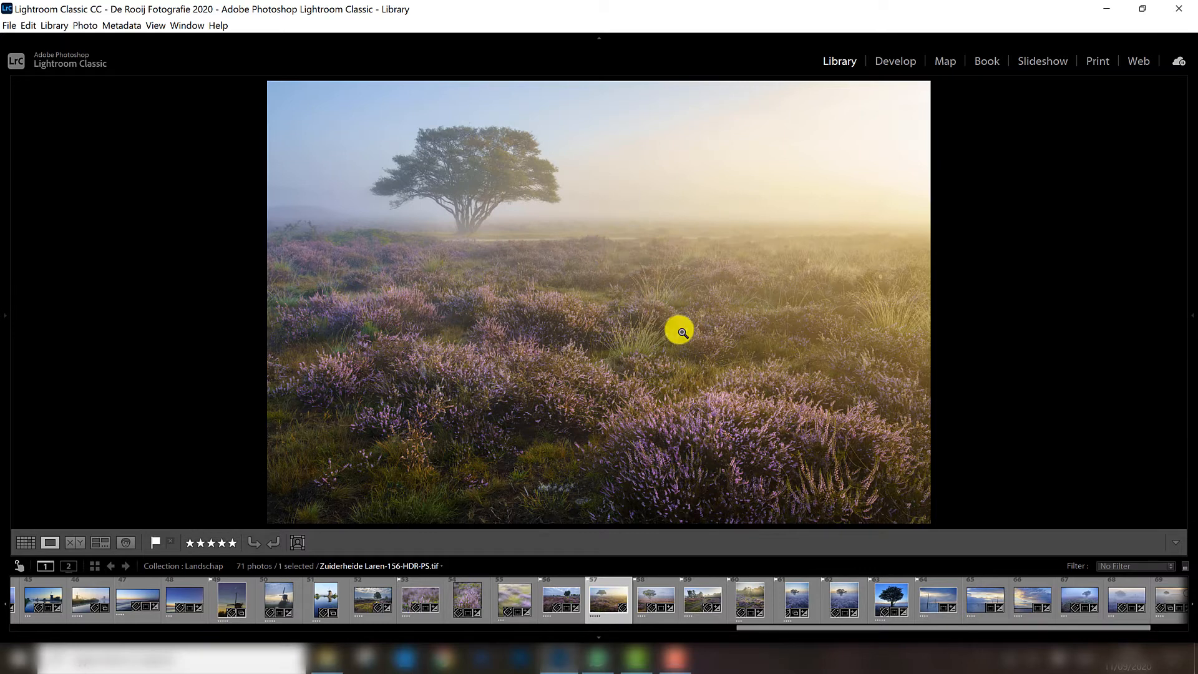
pyautogui.moveTo(740, 371)
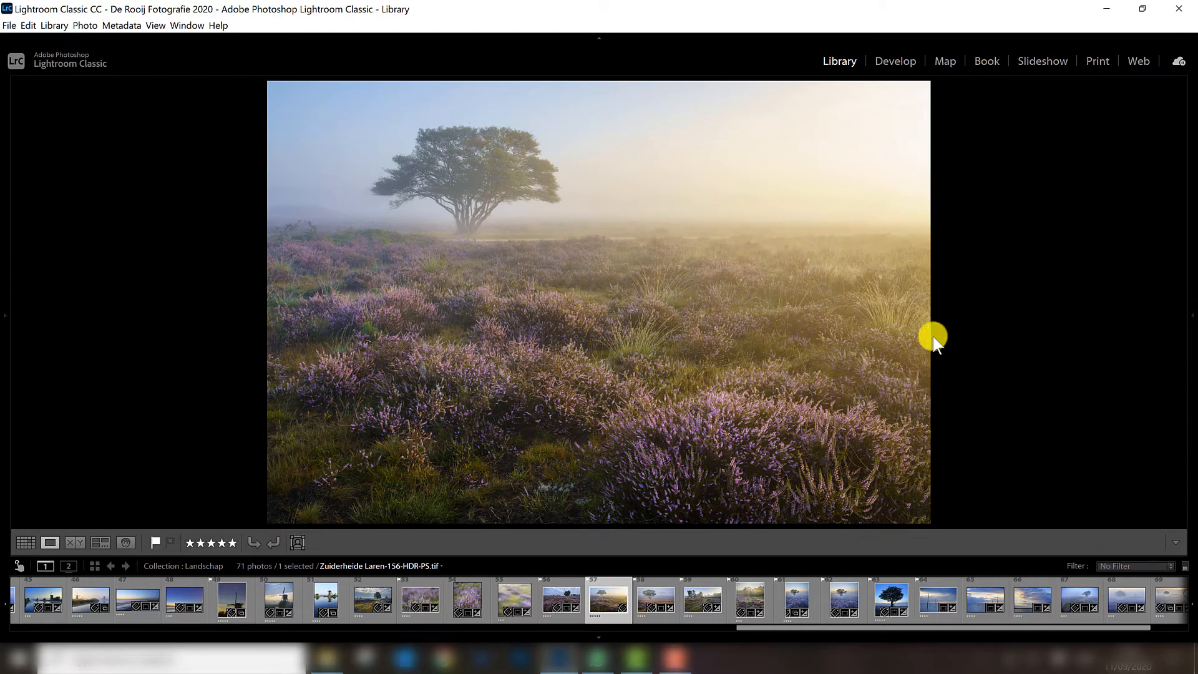
pyautogui.moveTo(883, 248)
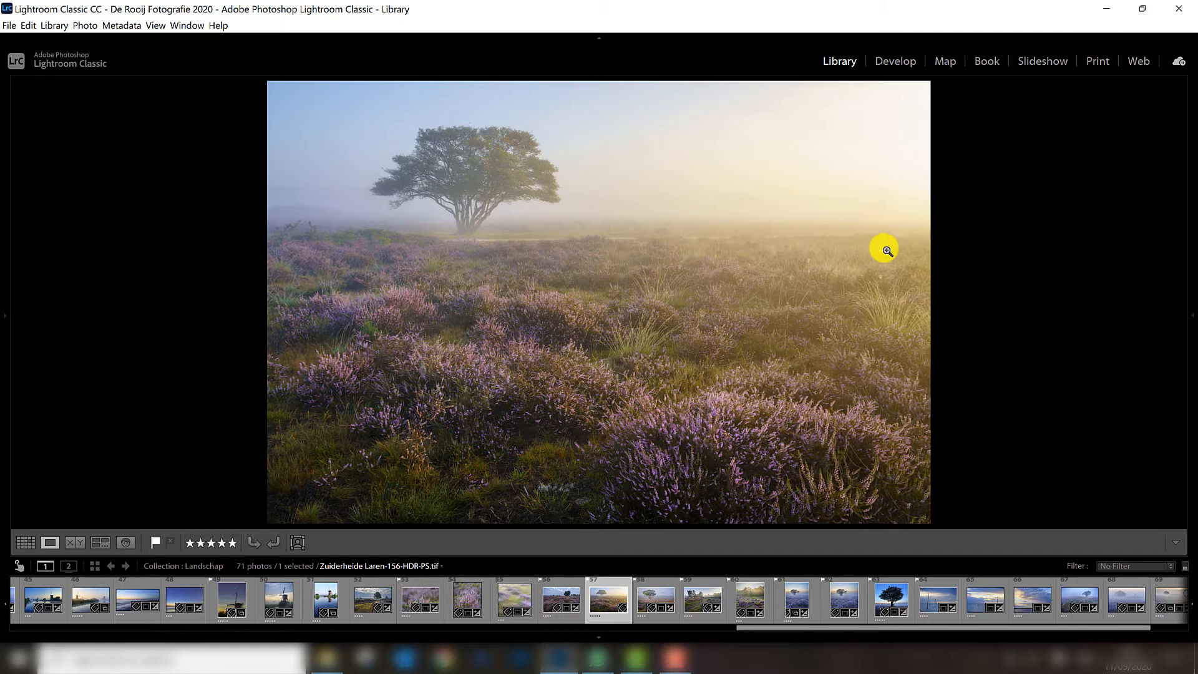
pyautogui.moveTo(849, 284)
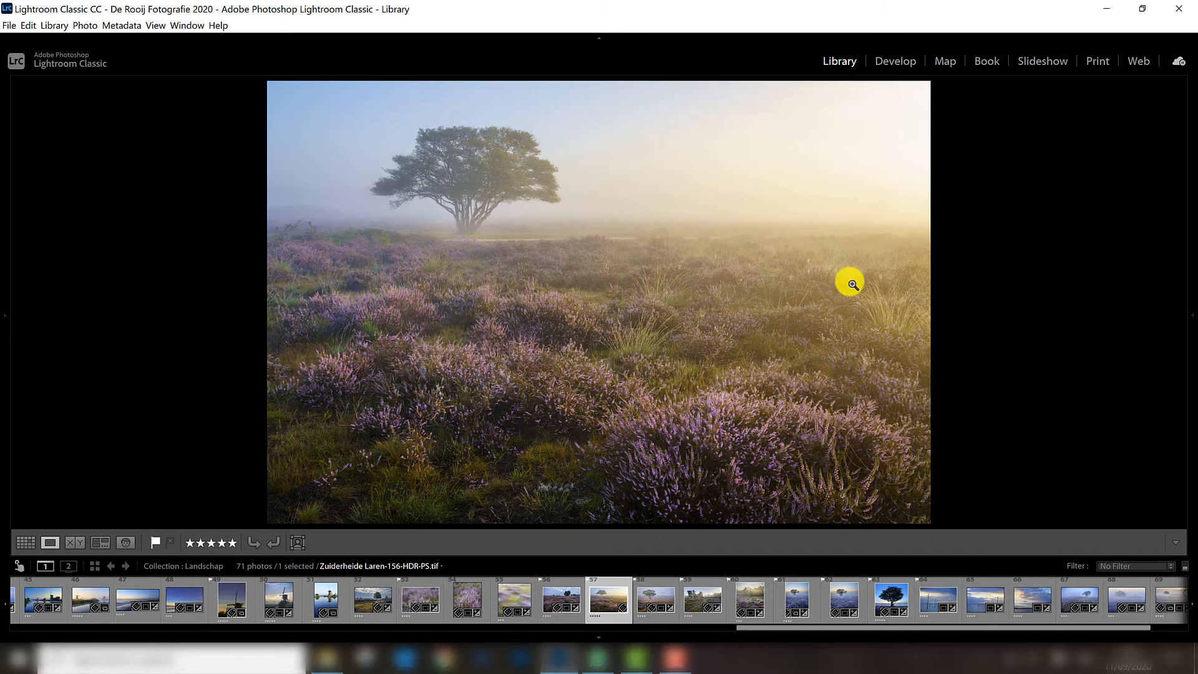
pyautogui.moveTo(780, 496)
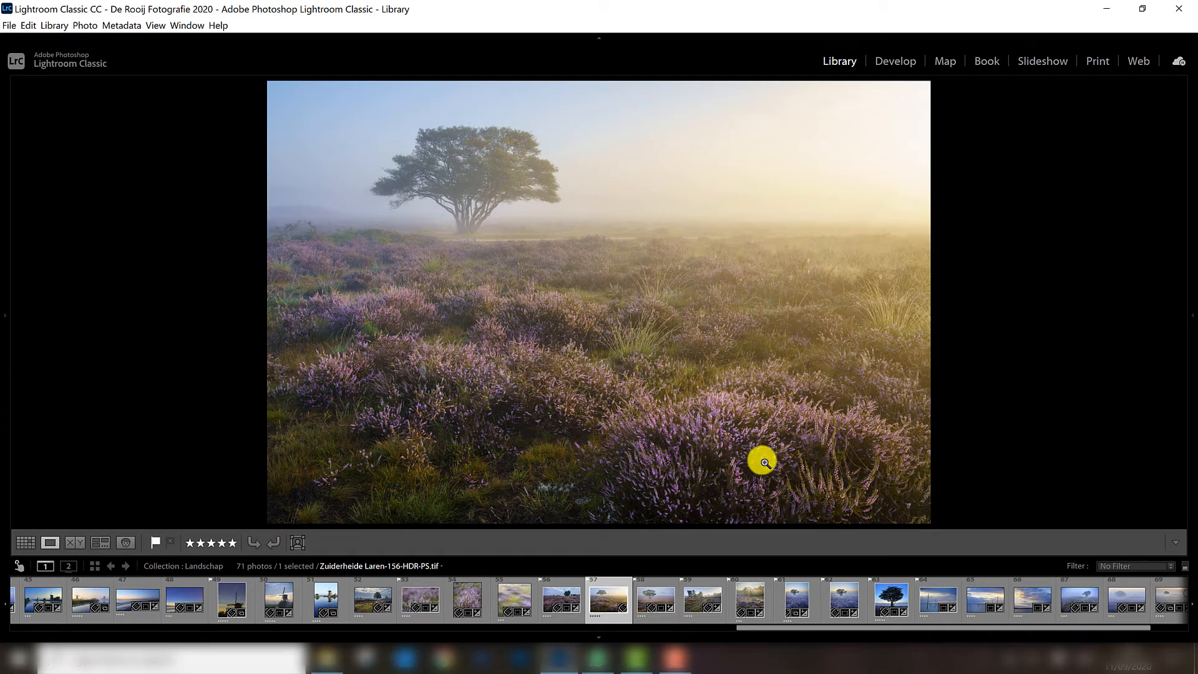
pyautogui.moveTo(530, 364)
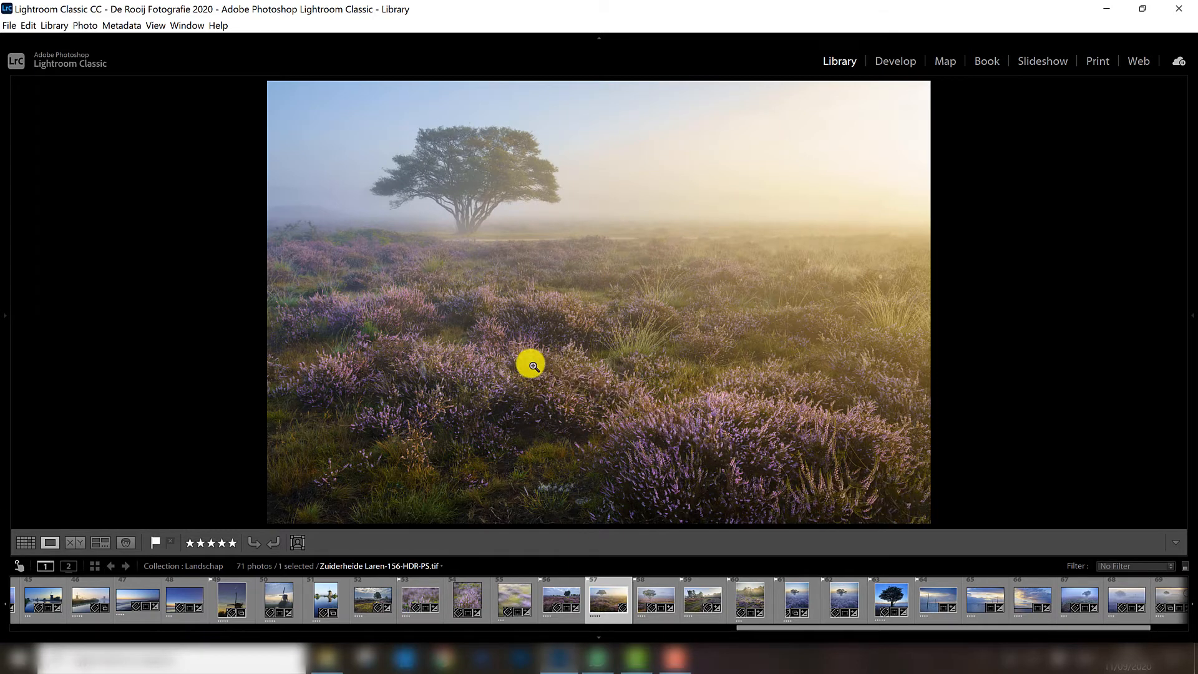
pyautogui.moveTo(439, 249)
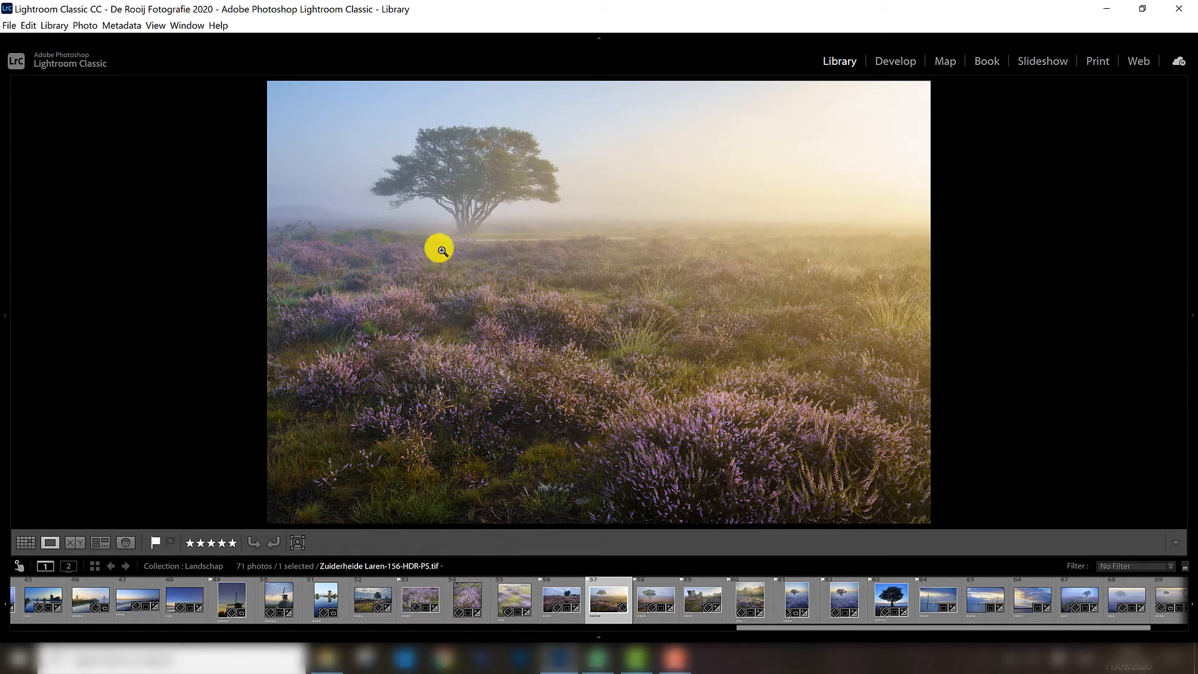
pyautogui.moveTo(861, 490)
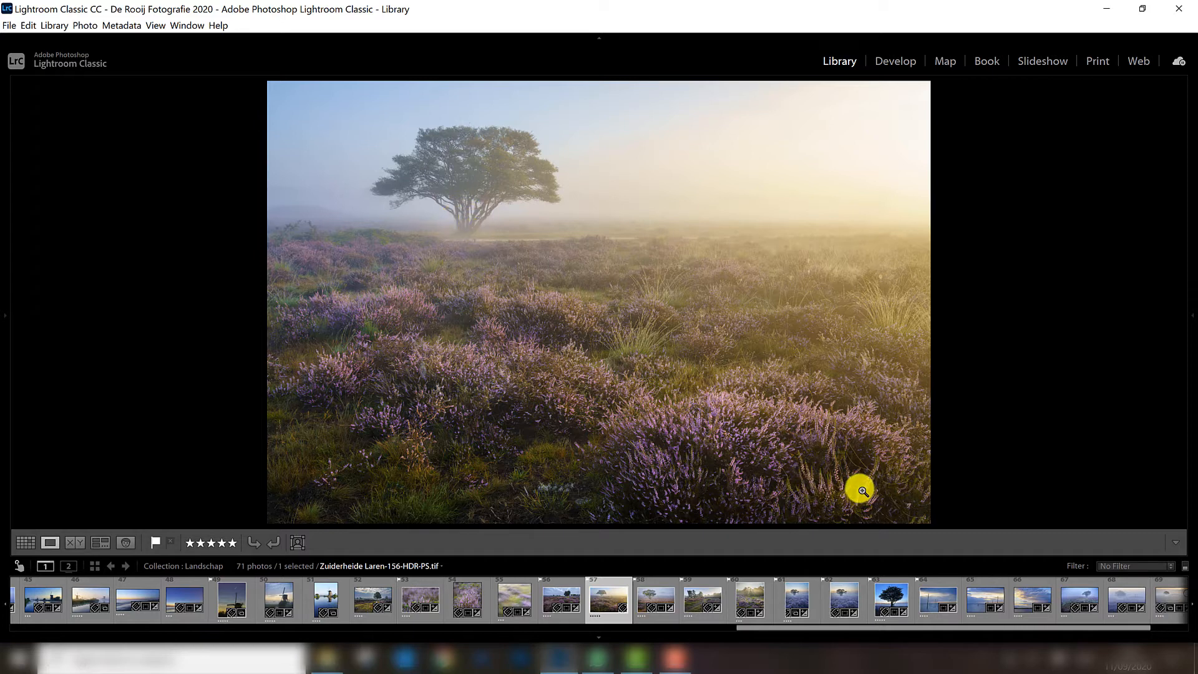
pyautogui.moveTo(1003, 419)
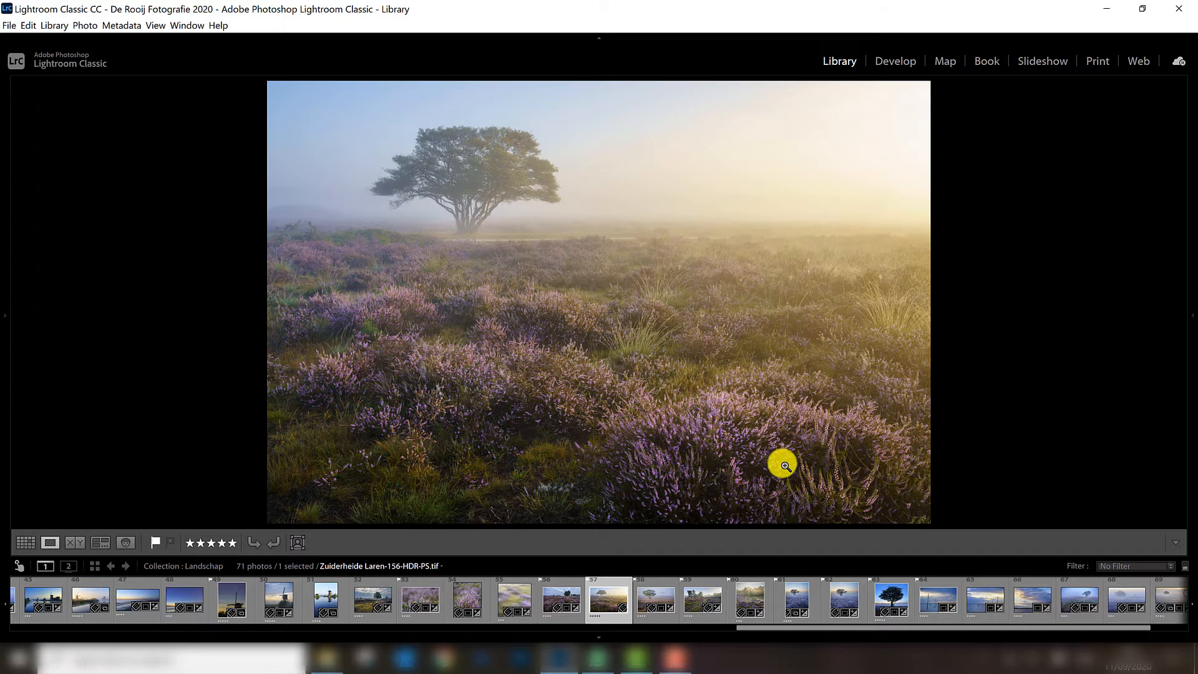
pyautogui.moveTo(793, 464)
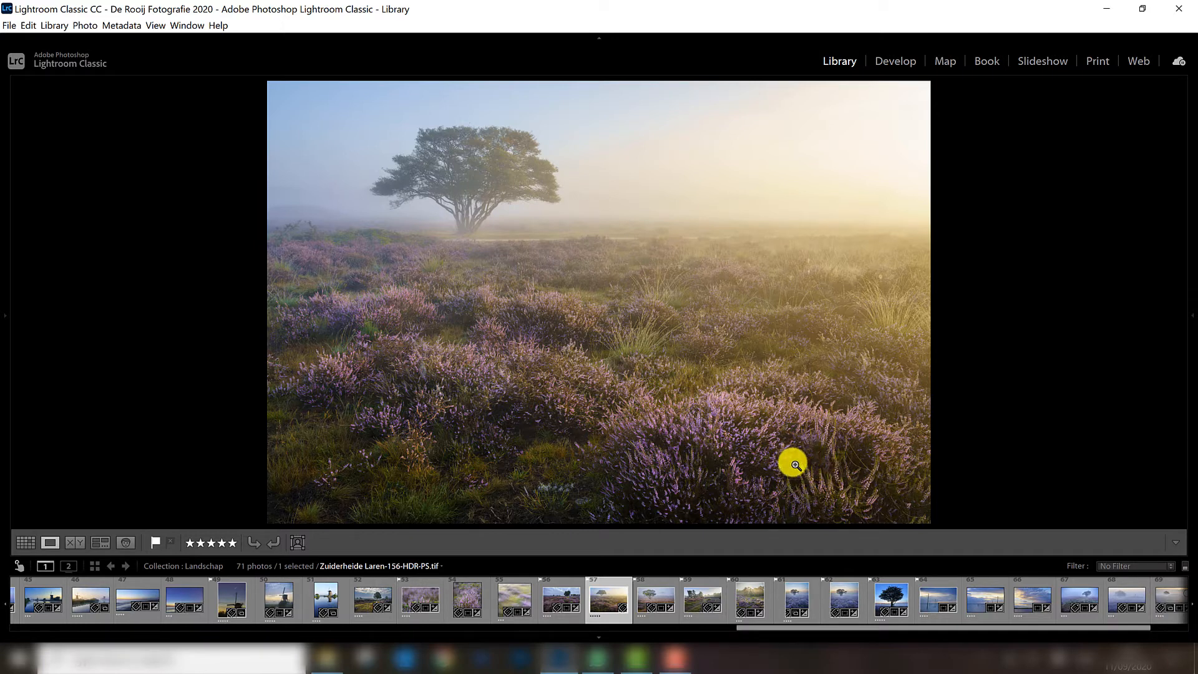
pyautogui.moveTo(641, 465)
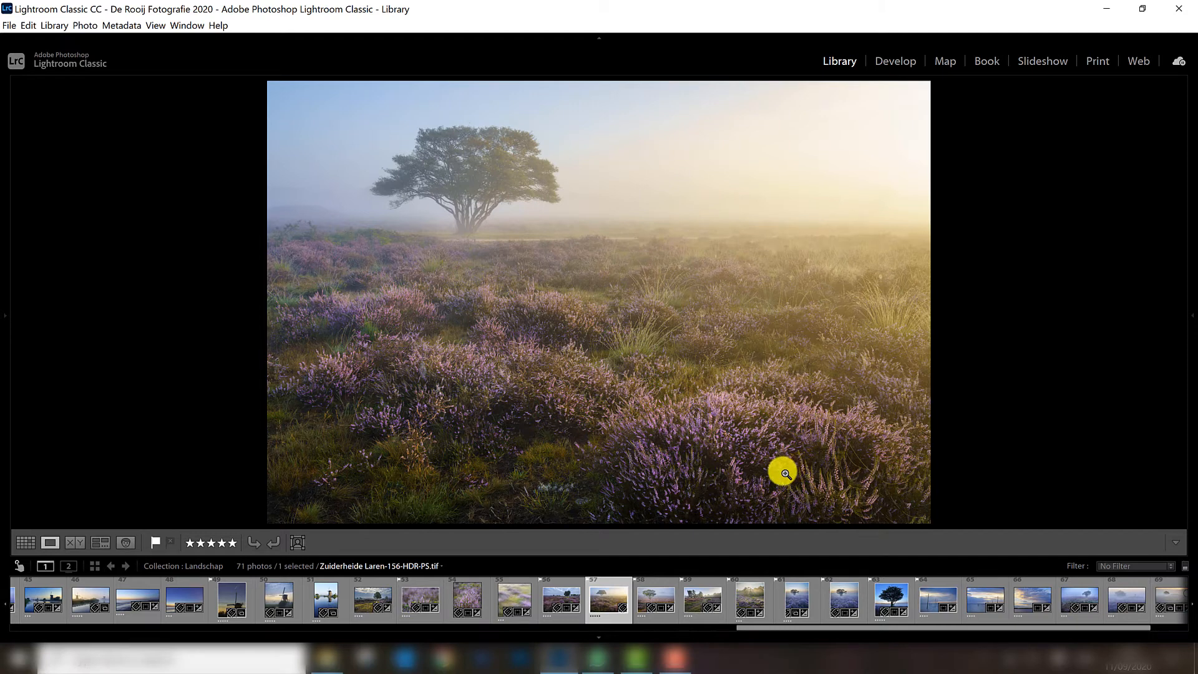
pyautogui.moveTo(755, 448)
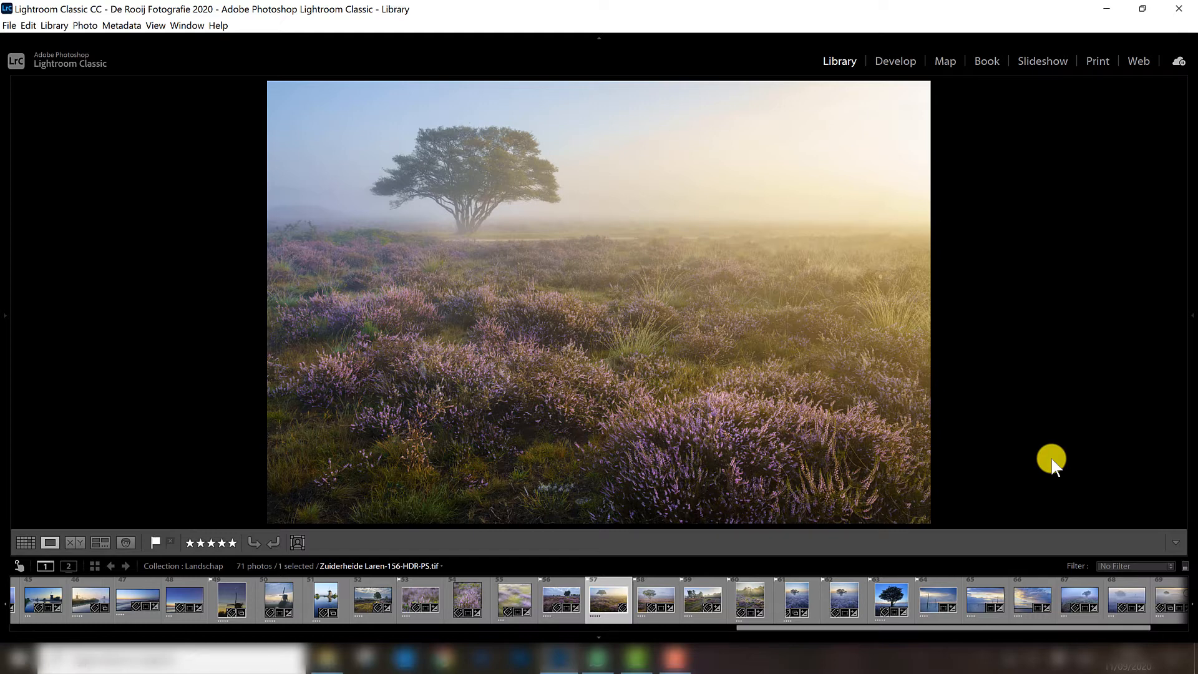
pyautogui.moveTo(422, 253)
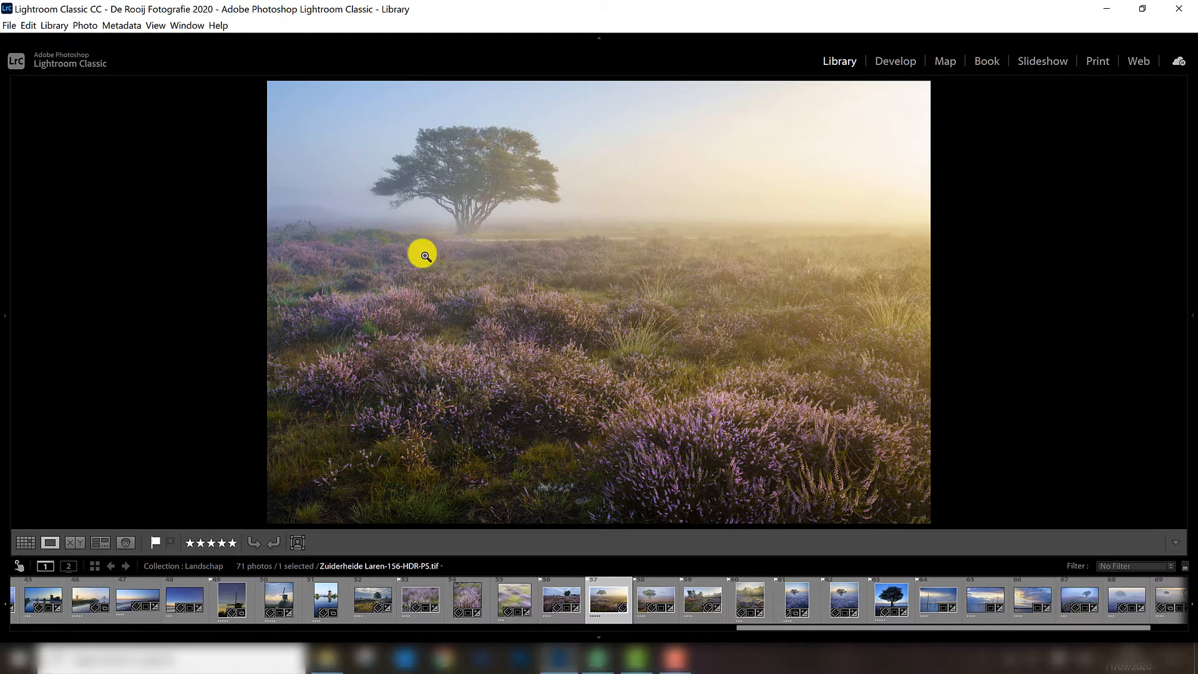
pyautogui.moveTo(733, 457)
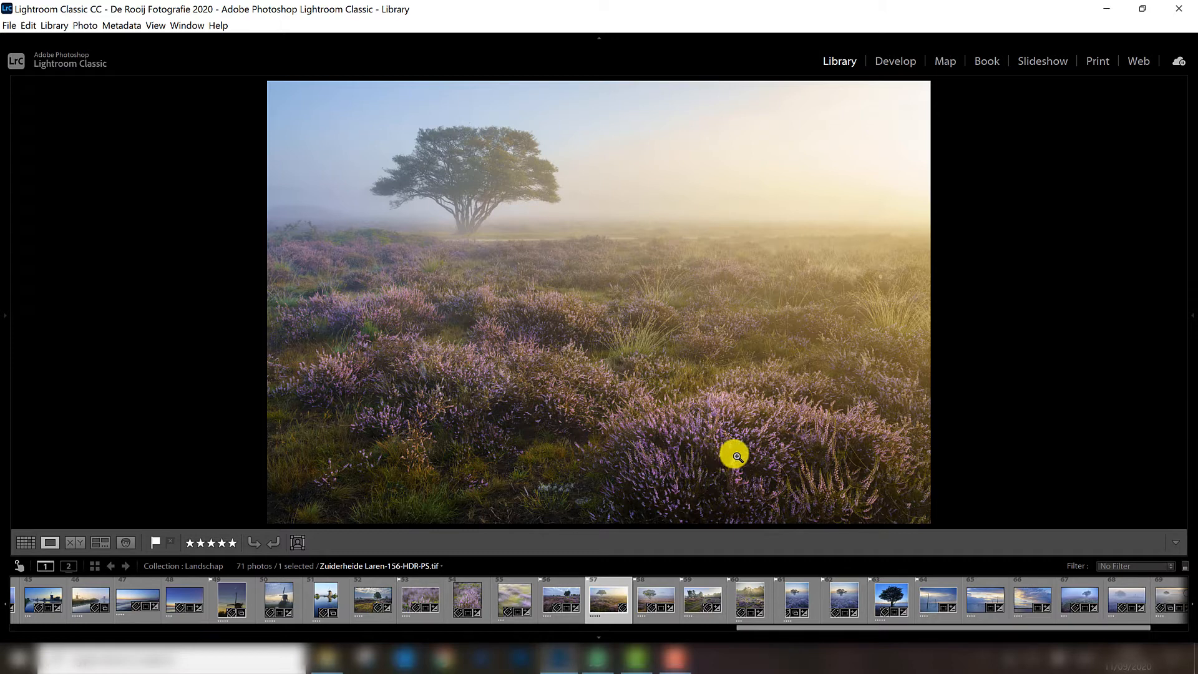
pyautogui.moveTo(430, 249)
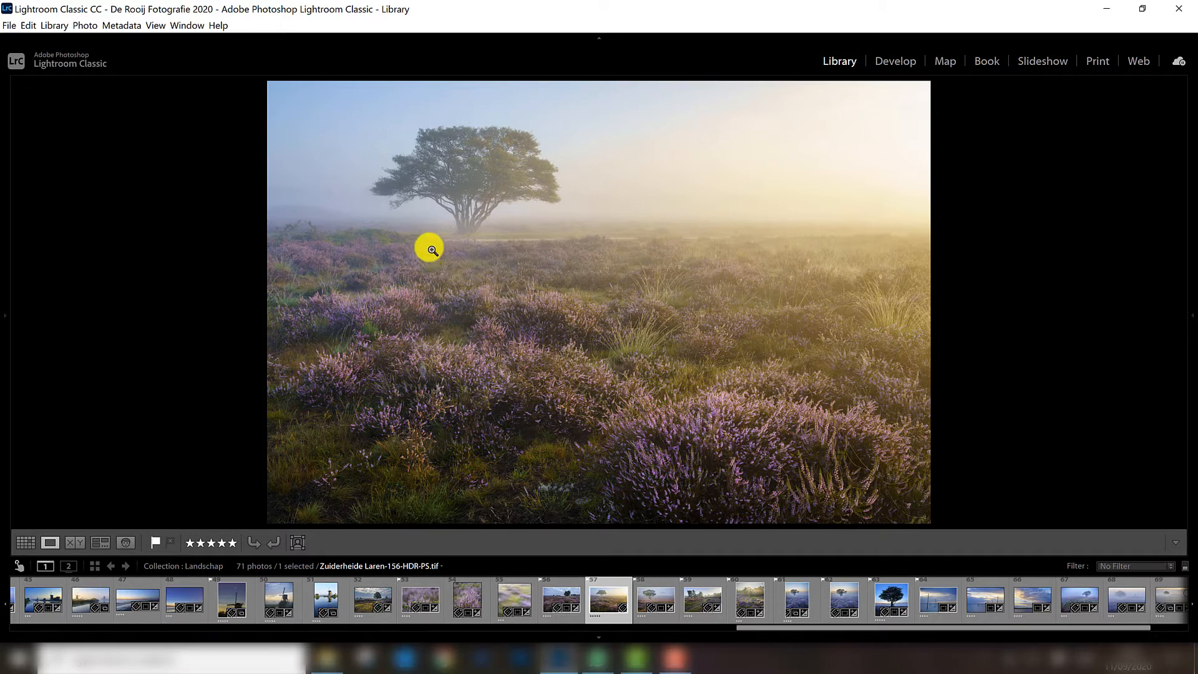
pyautogui.moveTo(822, 428)
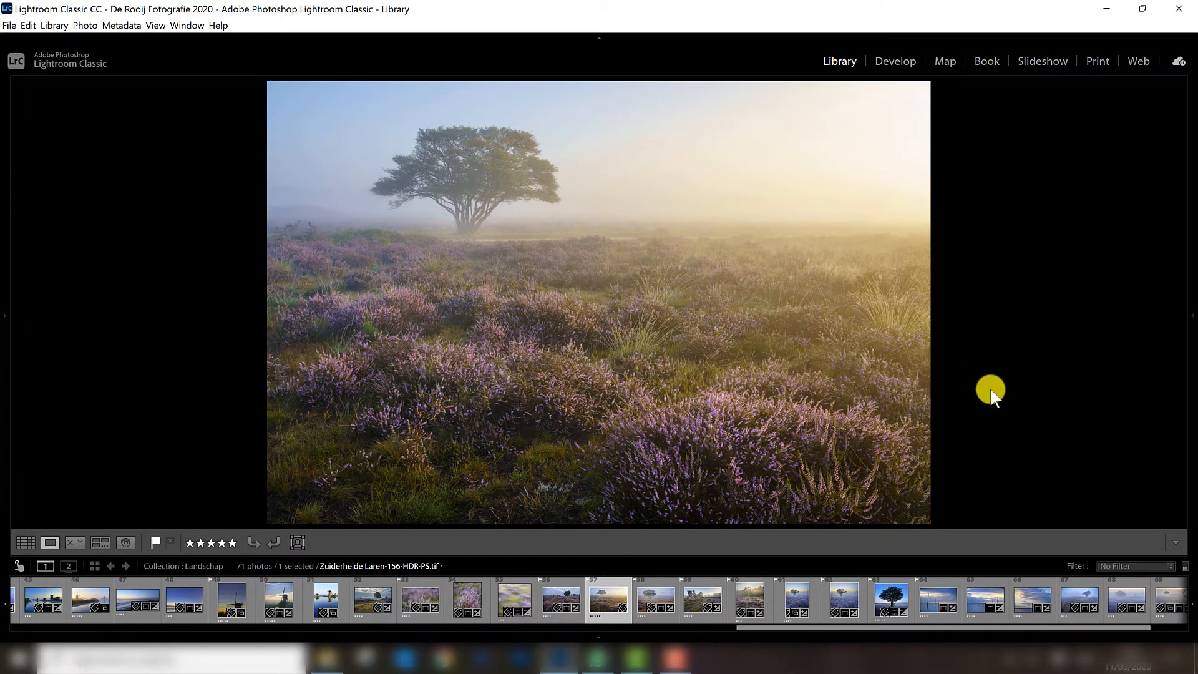
pyautogui.click(841, 600)
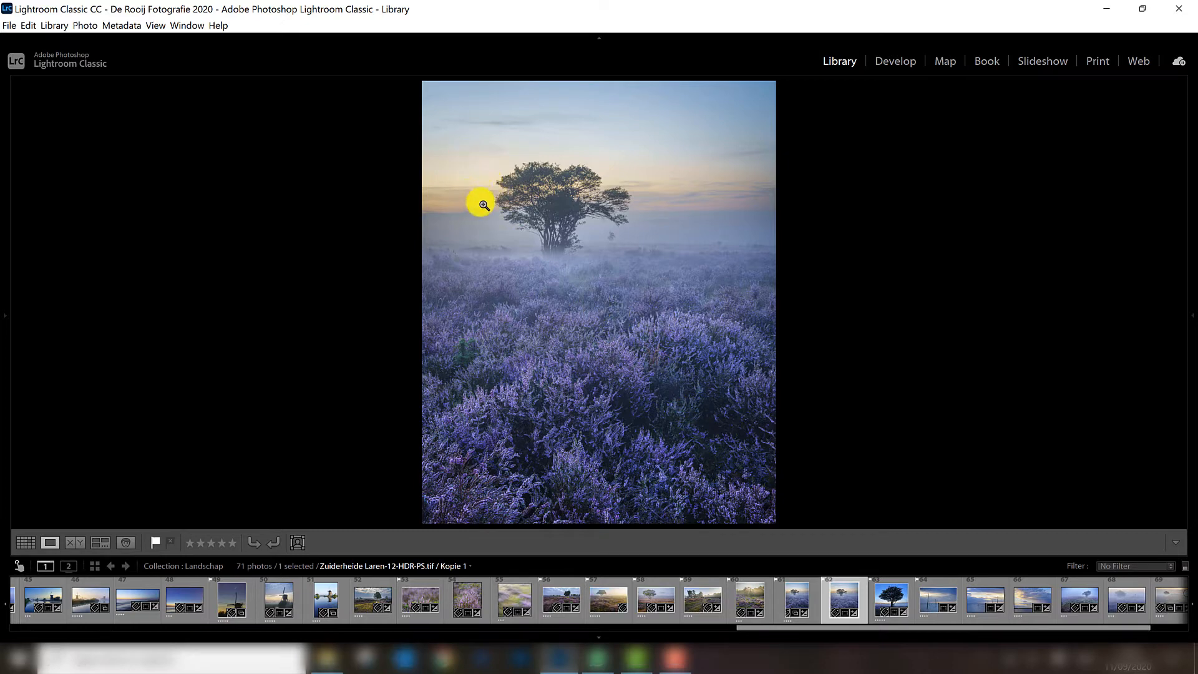
pyautogui.moveTo(517, 385)
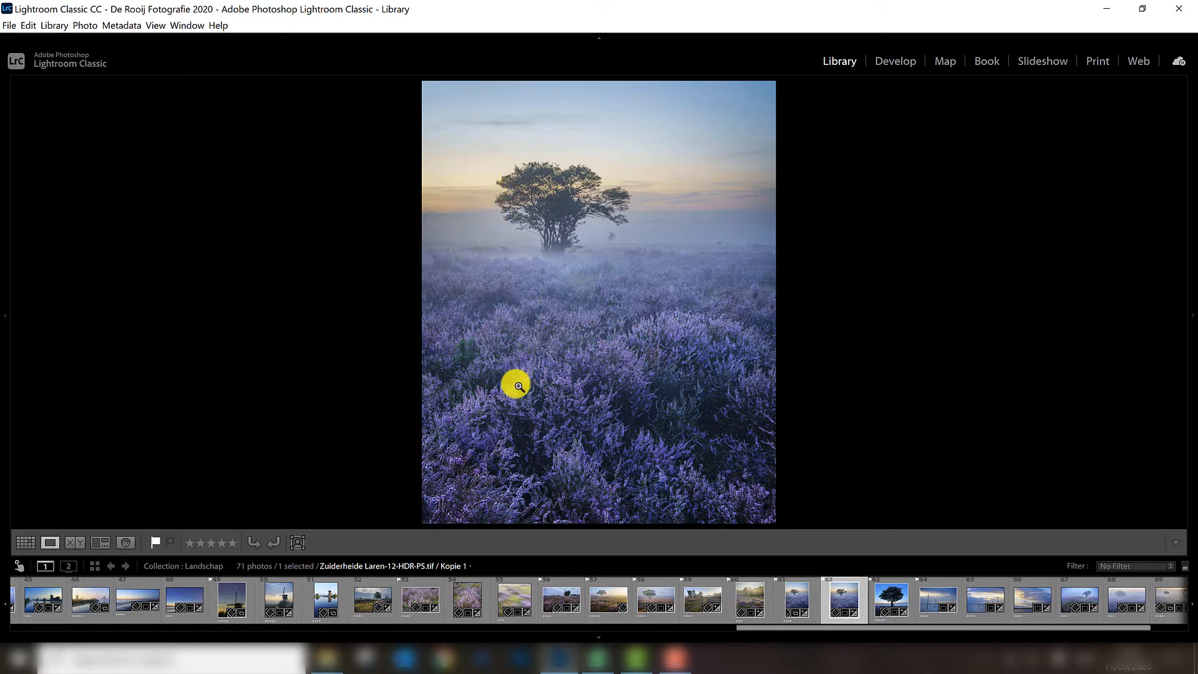
pyautogui.moveTo(535, 337)
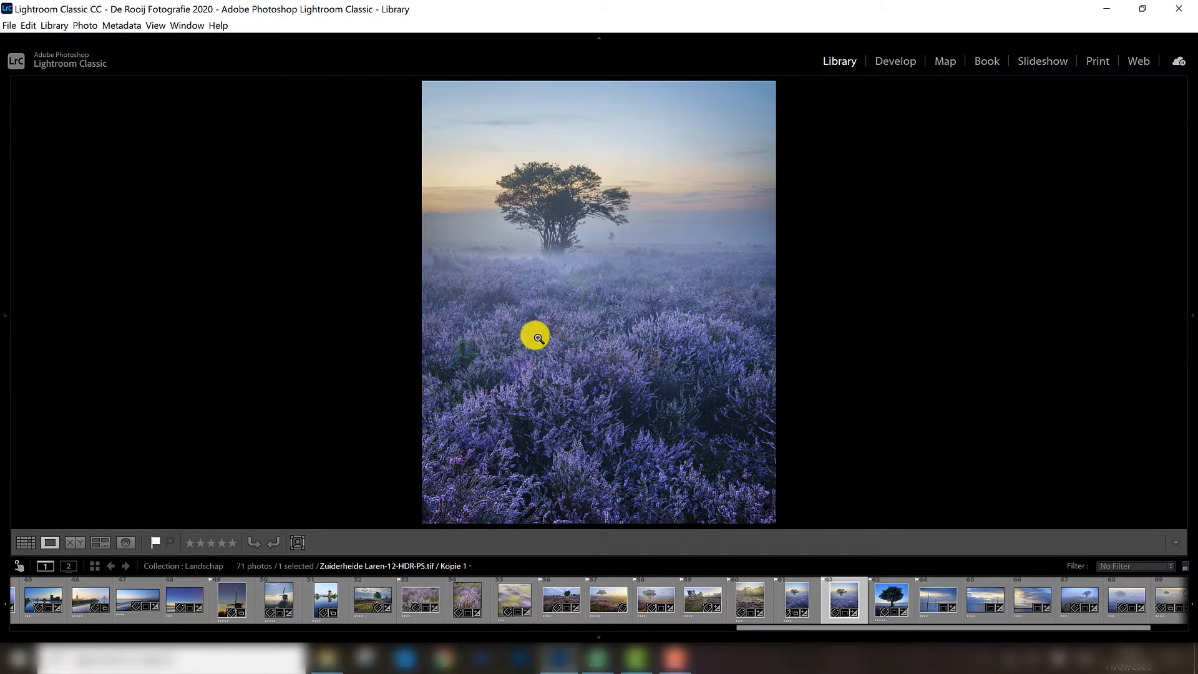
pyautogui.moveTo(591, 443)
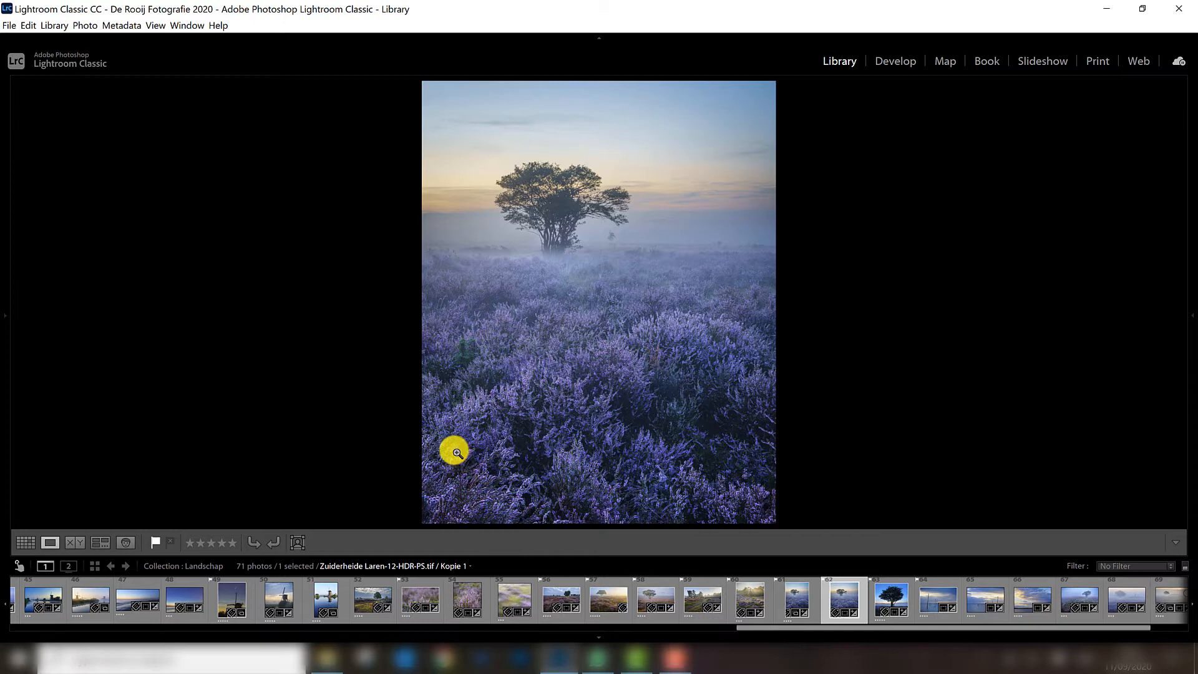
pyautogui.moveTo(576, 359)
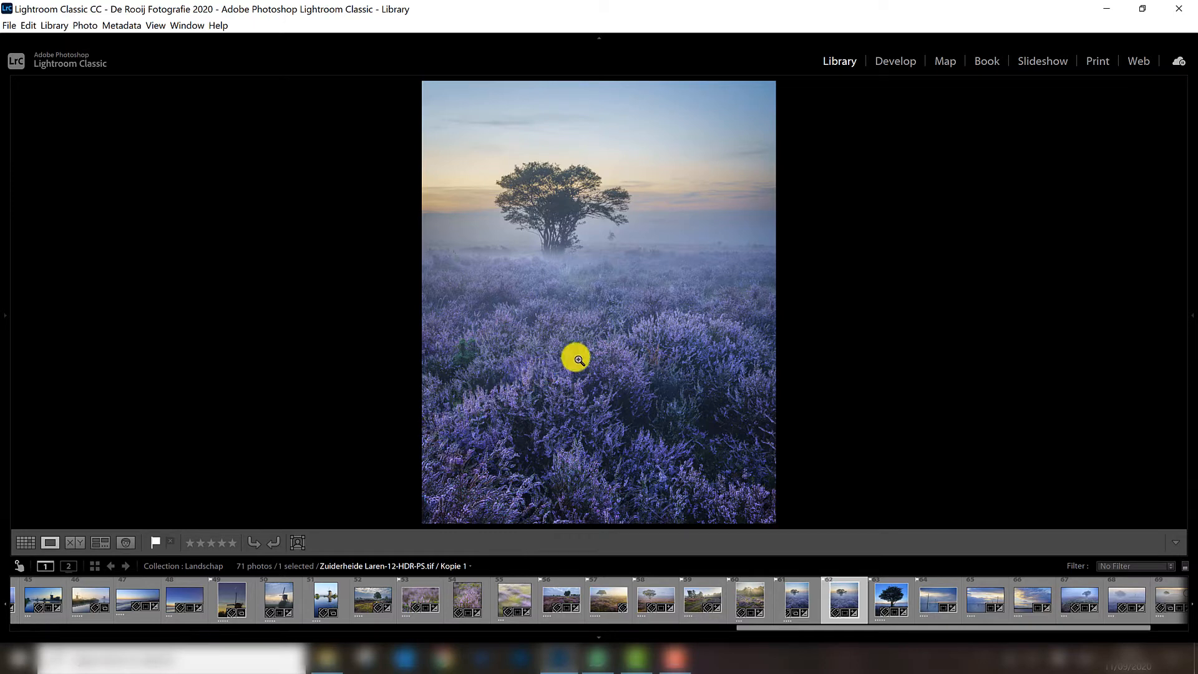
pyautogui.moveTo(626, 335)
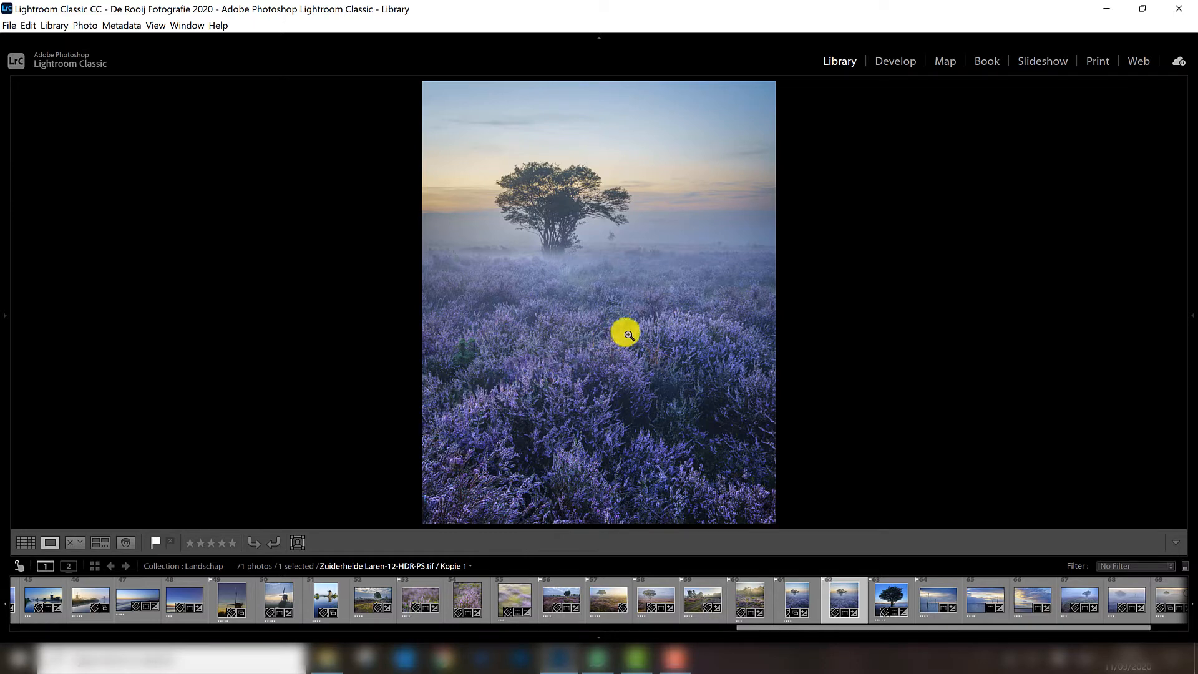
pyautogui.moveTo(656, 322)
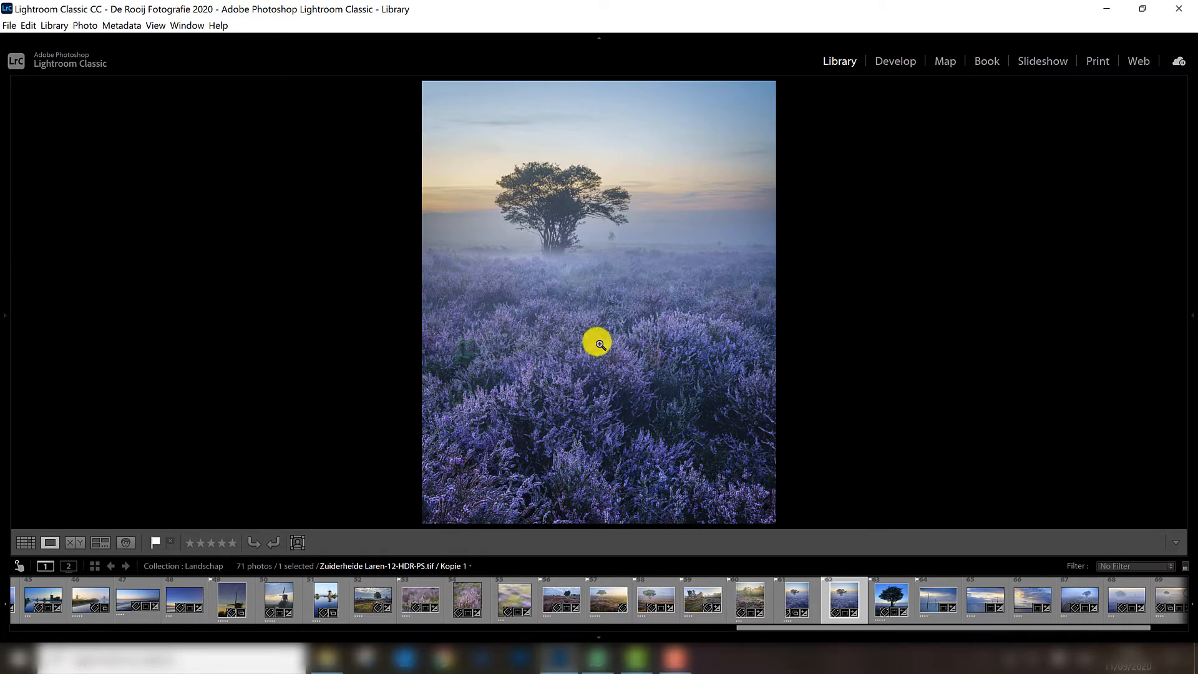
pyautogui.moveTo(714, 325)
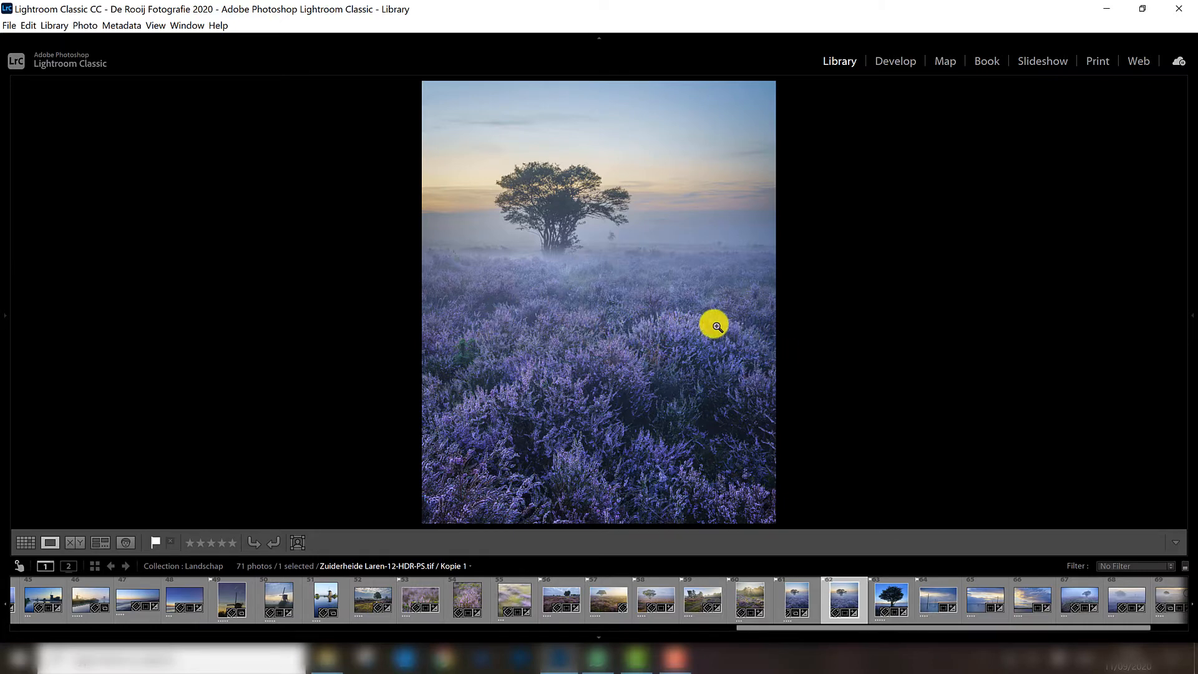
pyautogui.moveTo(548, 371)
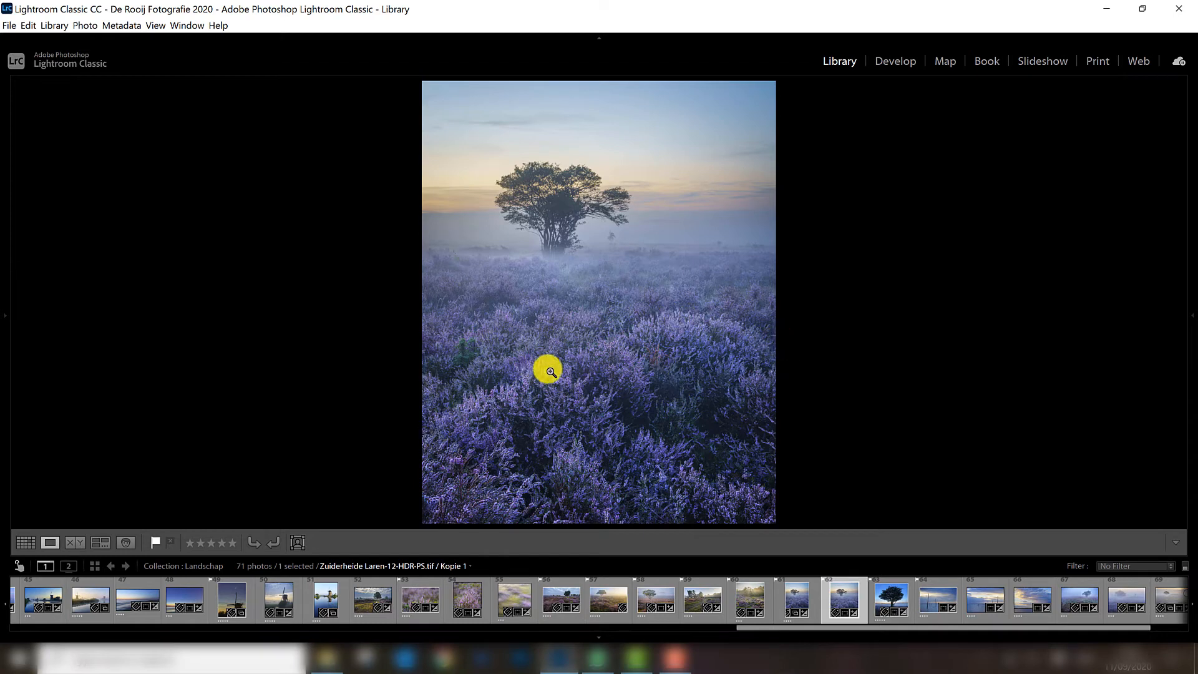
pyautogui.moveTo(747, 349)
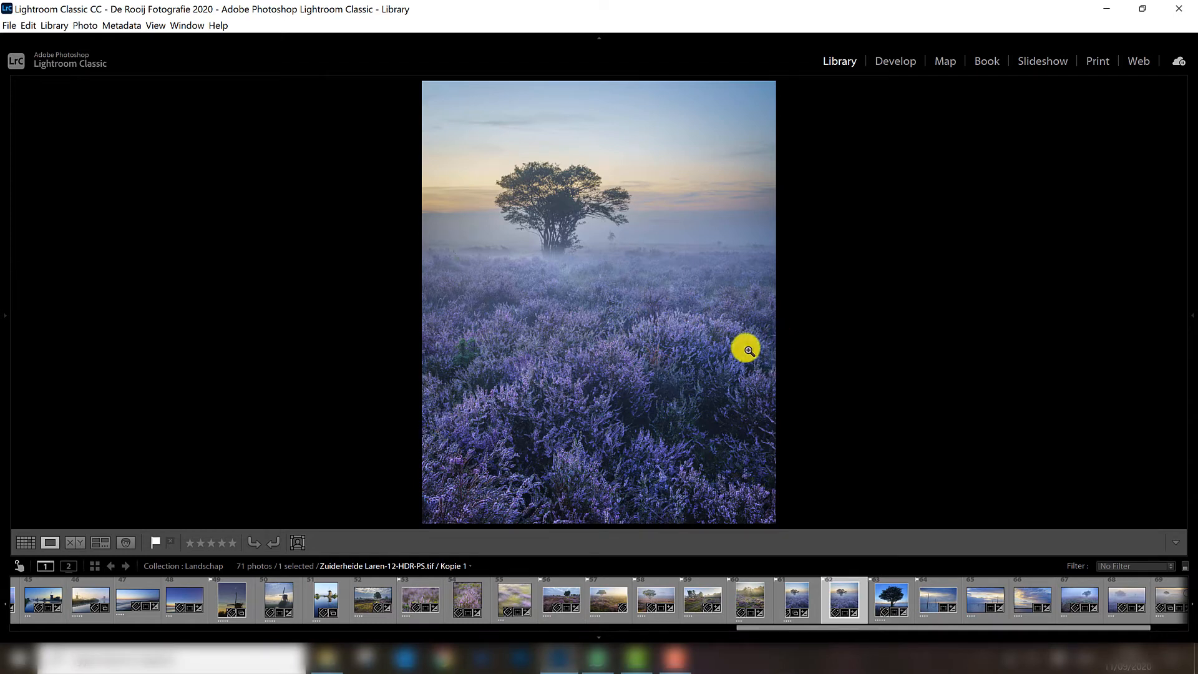
pyautogui.moveTo(662, 315)
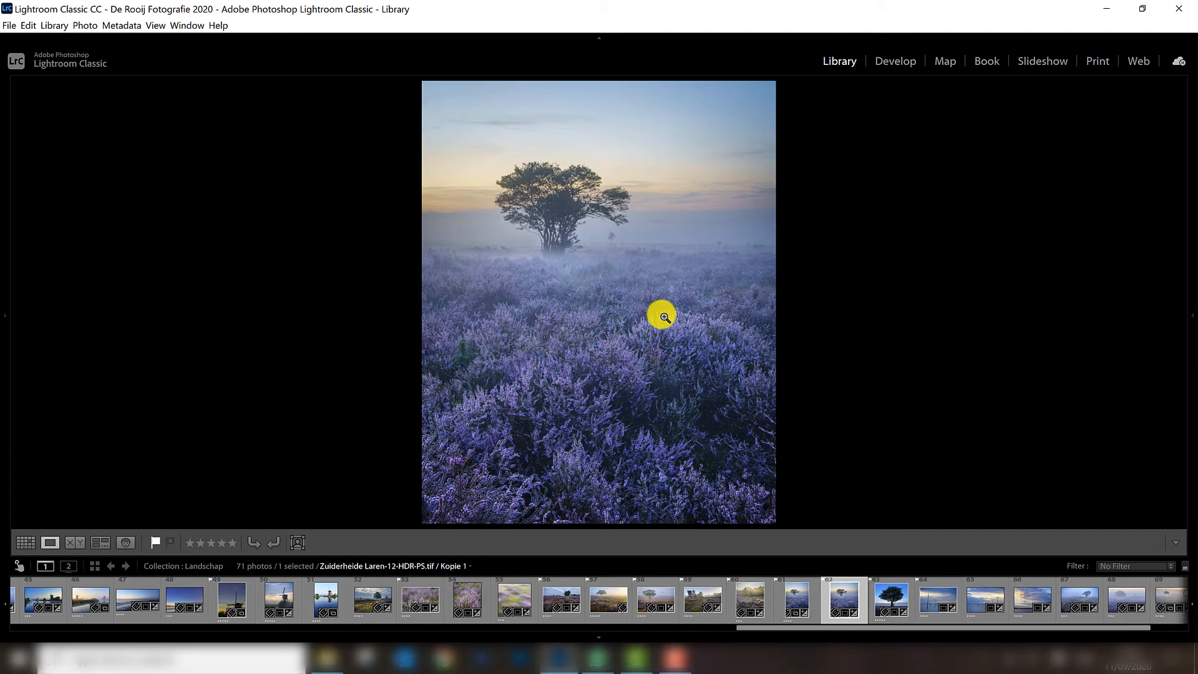
pyautogui.moveTo(448, 406)
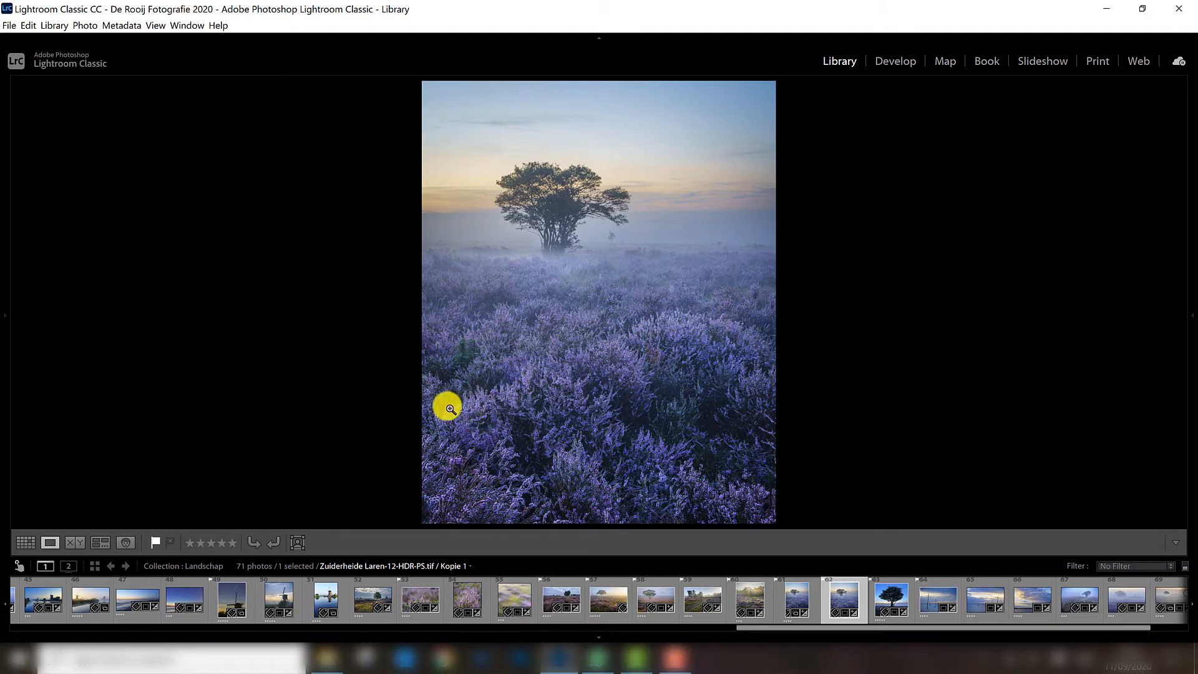
pyautogui.moveTo(856, 299)
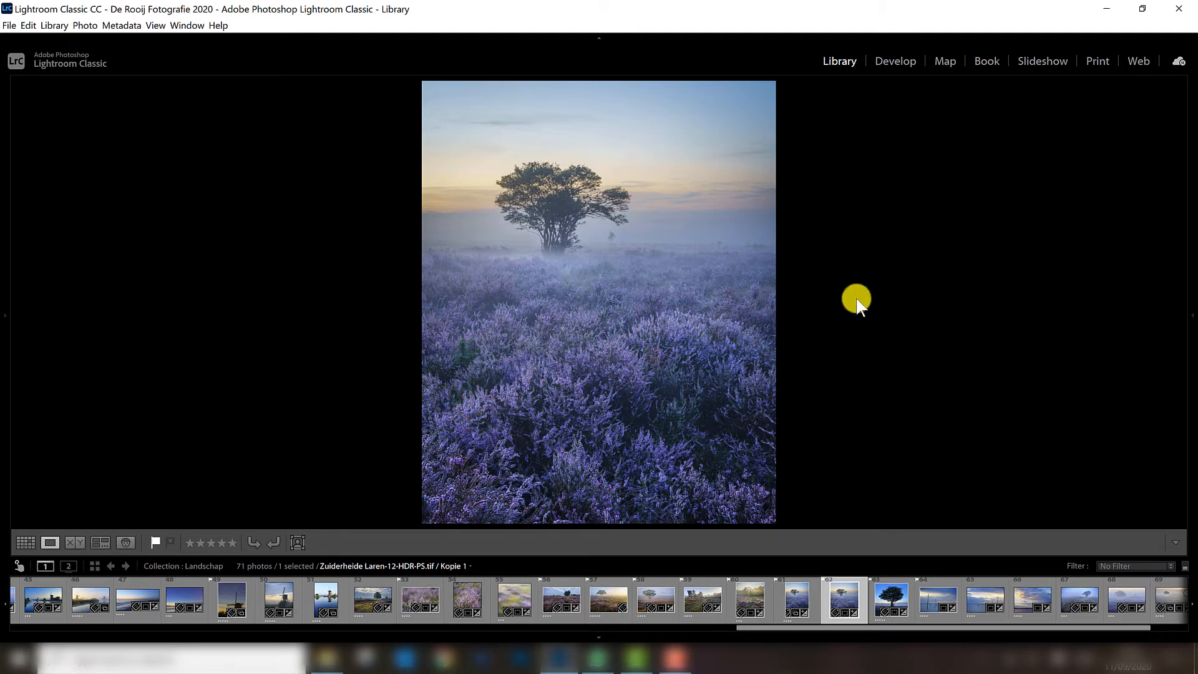
pyautogui.moveTo(882, 365)
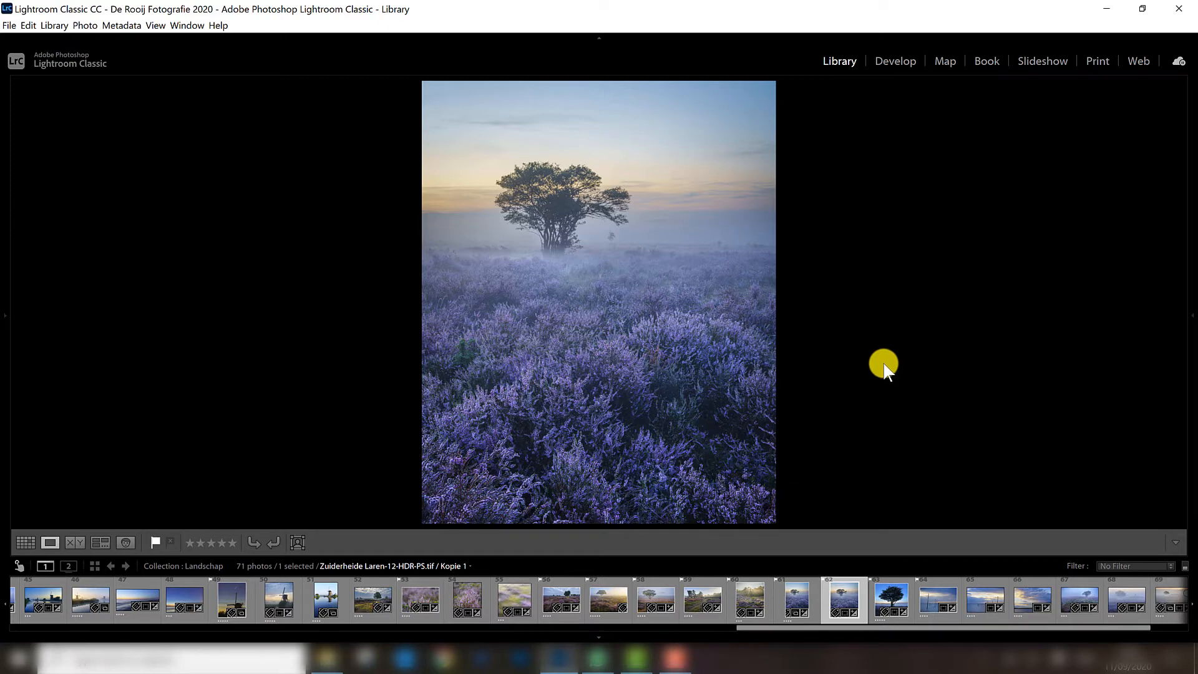
pyautogui.moveTo(900, 354)
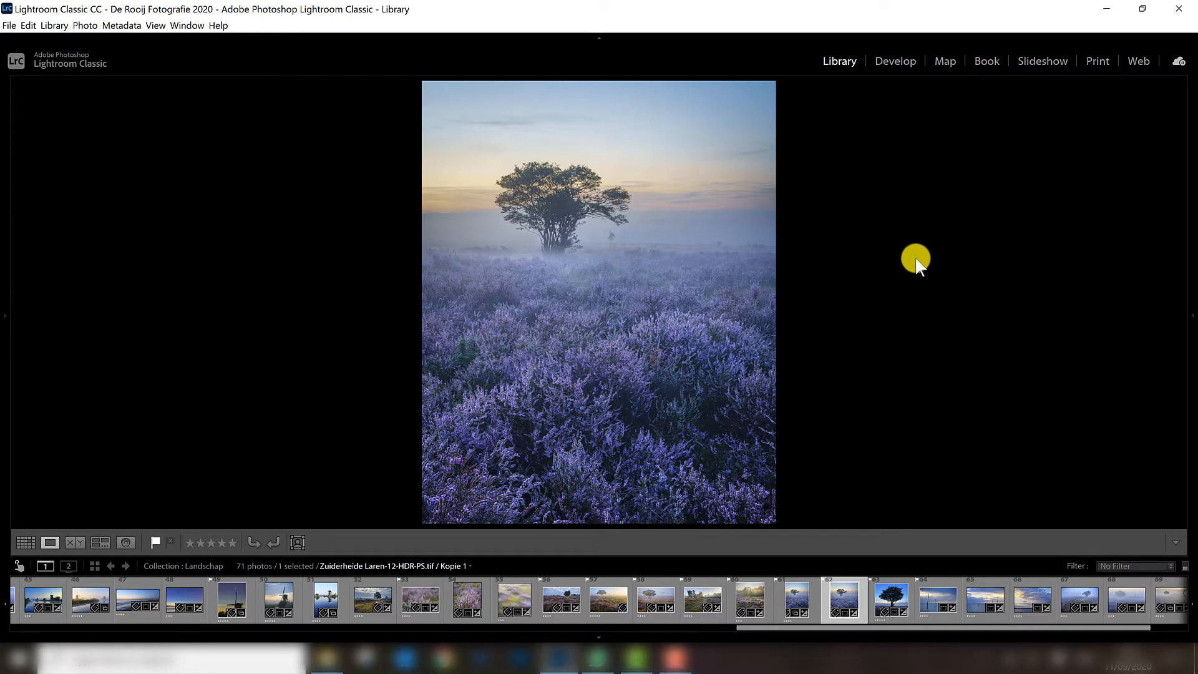
pyautogui.moveTo(946, 275)
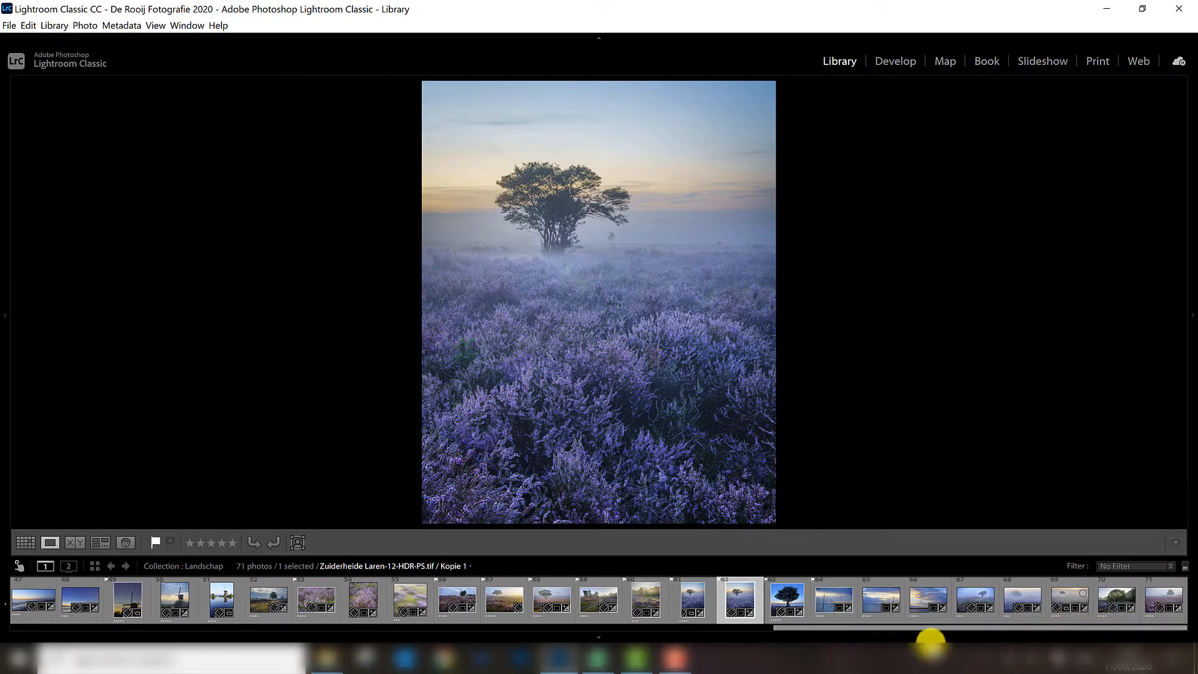
# Step: Step through the foggy lone-tree and misty sunrise photos to Zuiderheide Laren-231-HDR, the sunlit oak
pyautogui.click(975, 600)
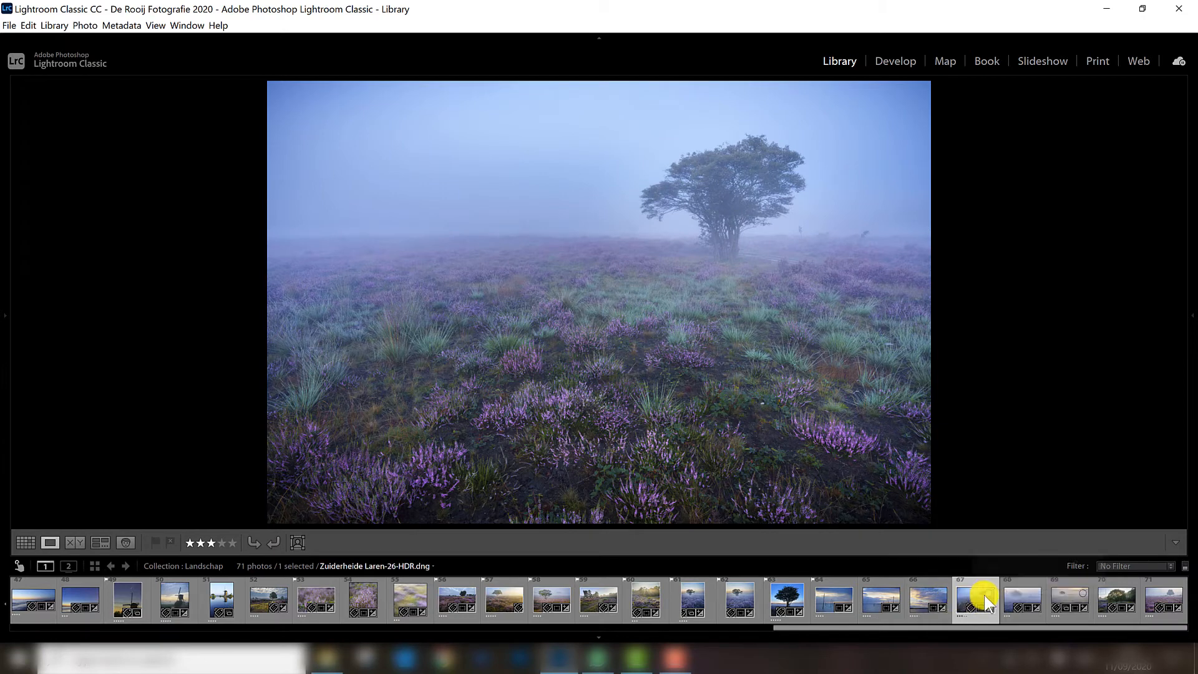
pyautogui.click(1022, 600)
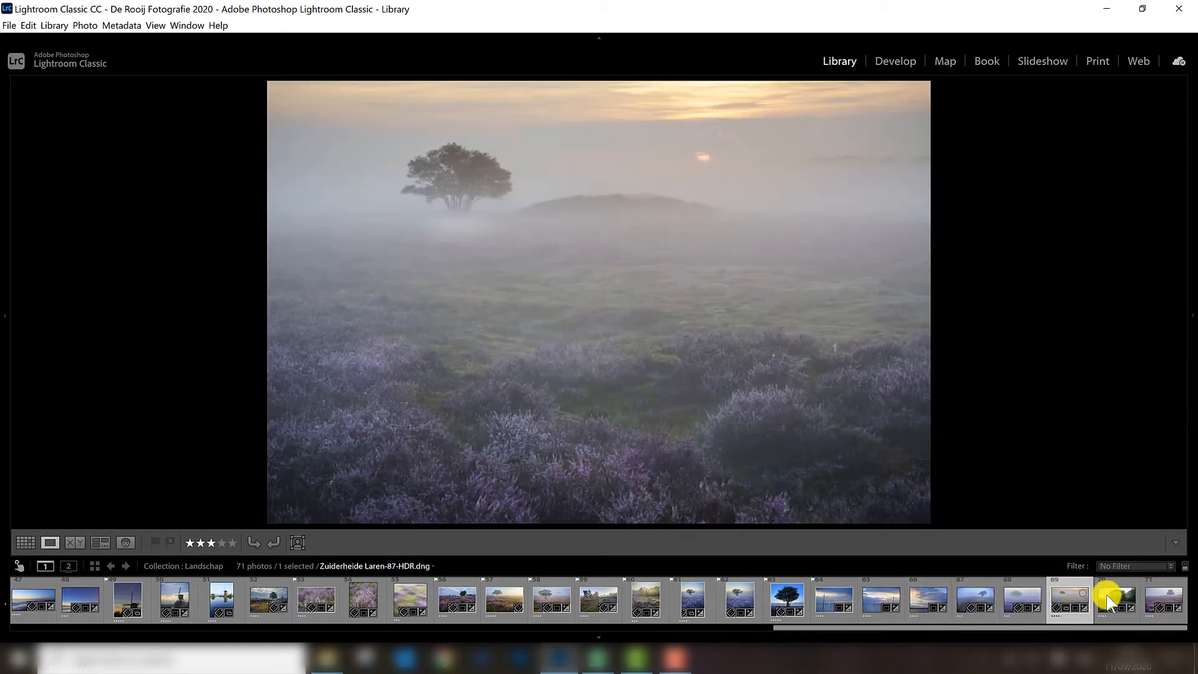
pyautogui.click(1115, 600)
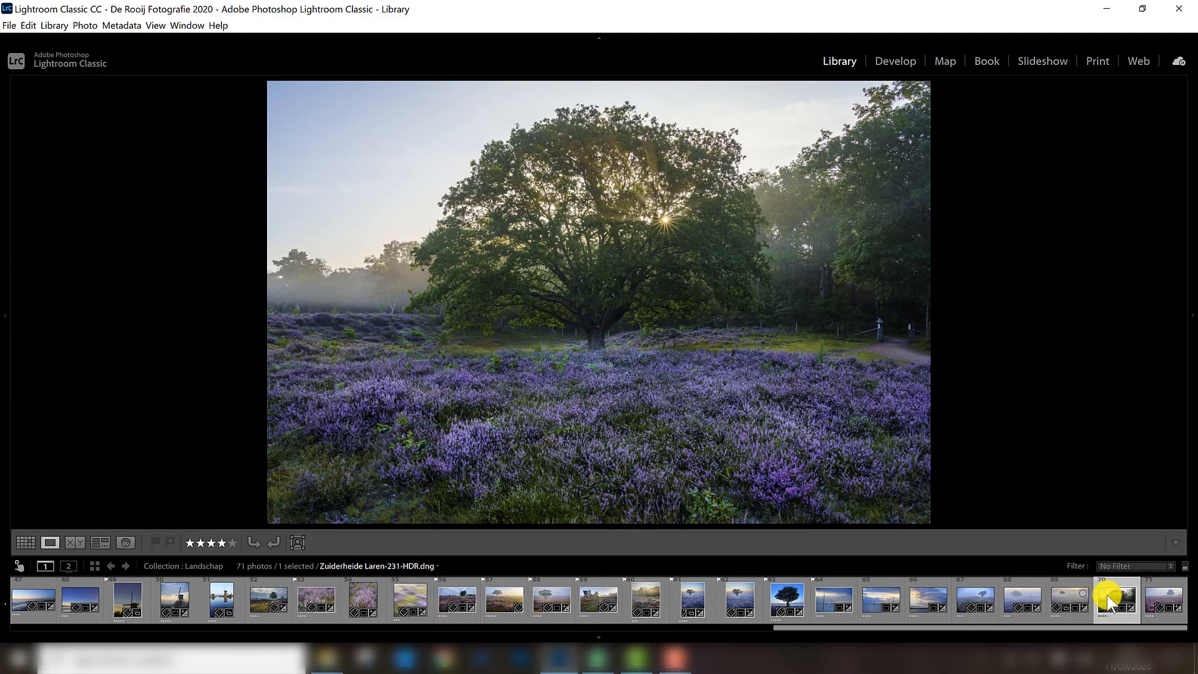
pyautogui.moveTo(1037, 442)
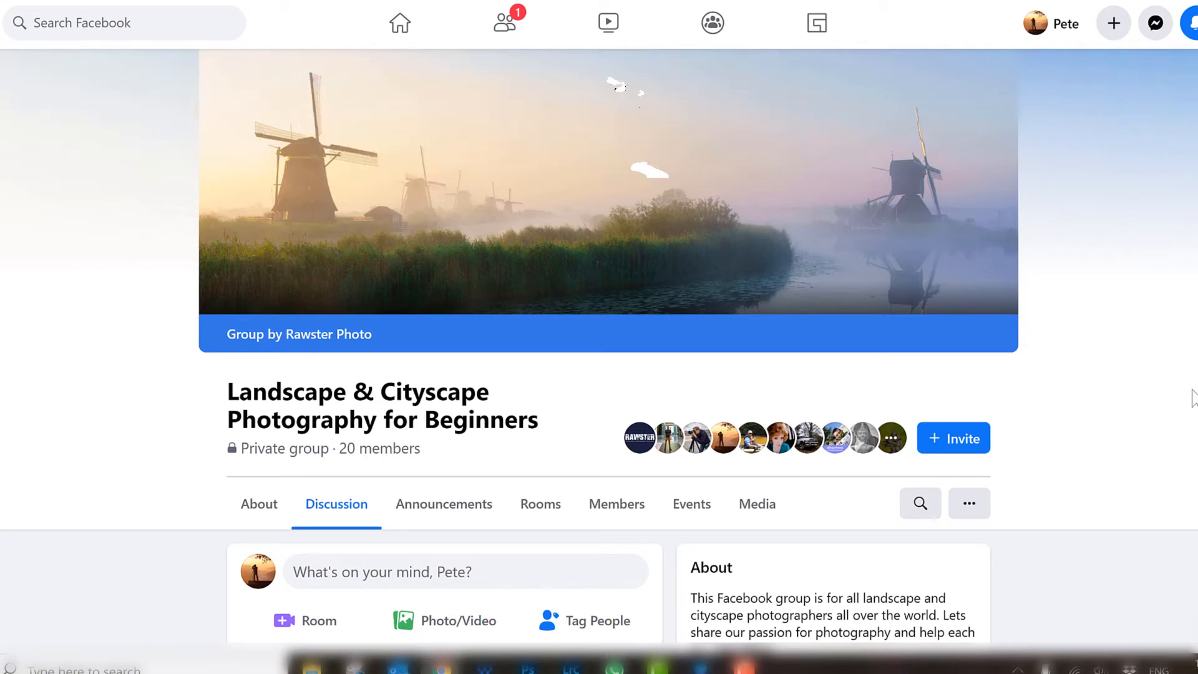
pyautogui.scroll(-3)
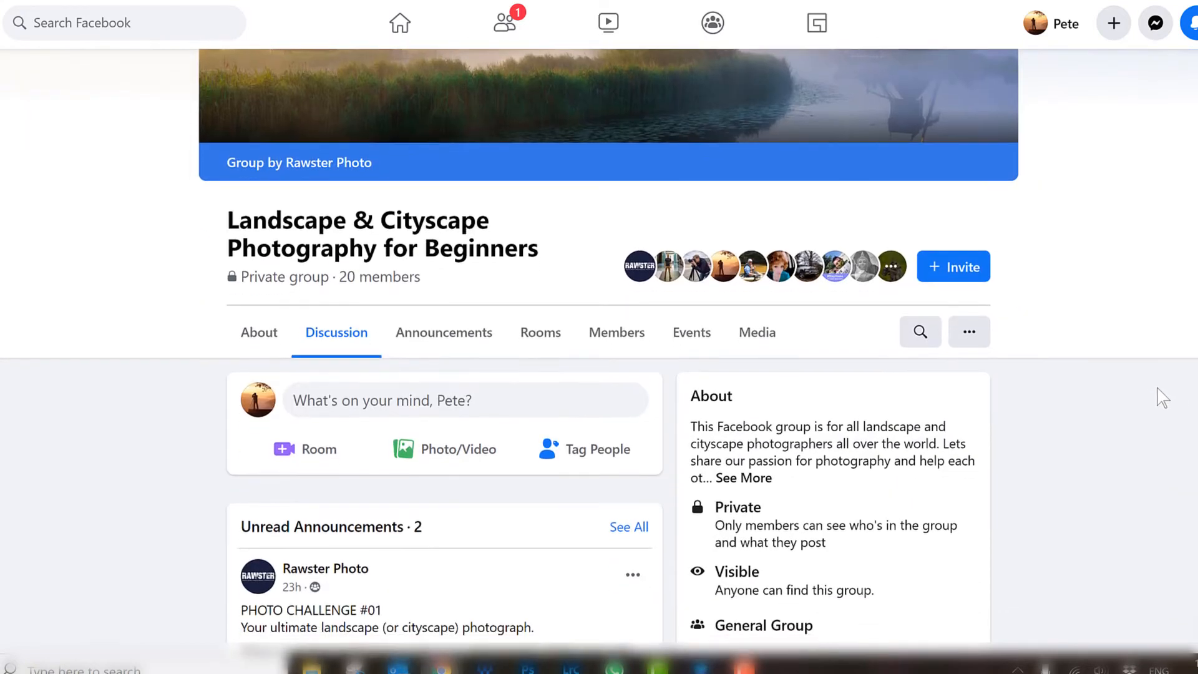
pyautogui.scroll(-3)
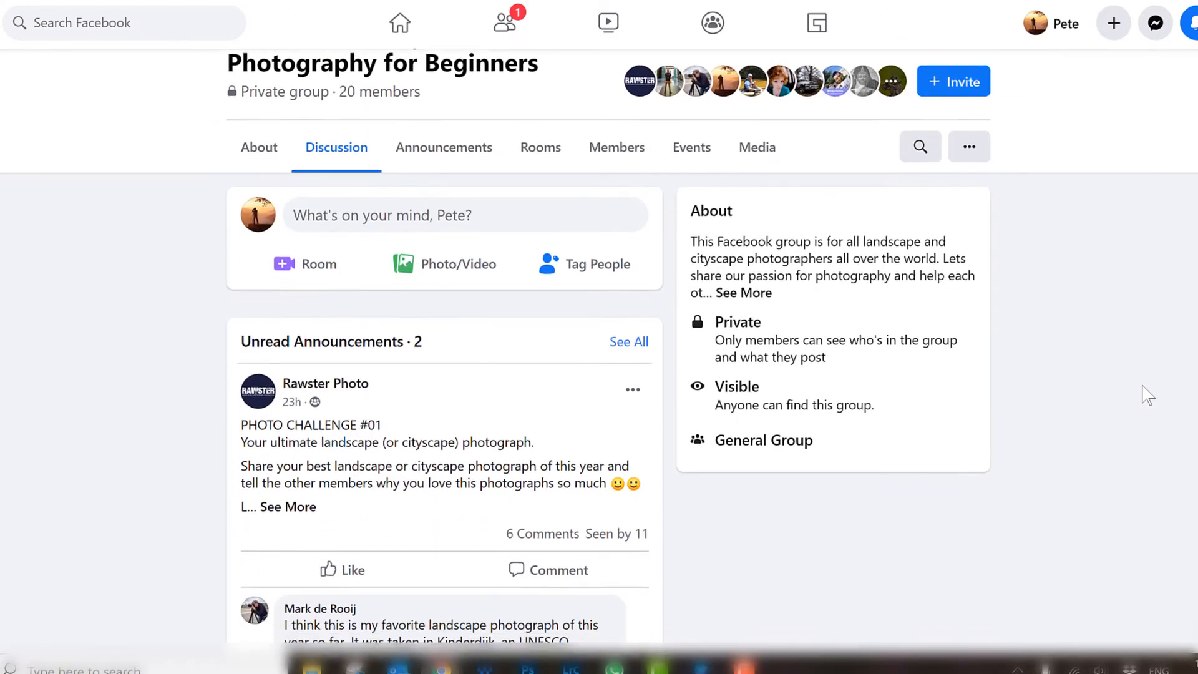
pyautogui.scroll(-3)
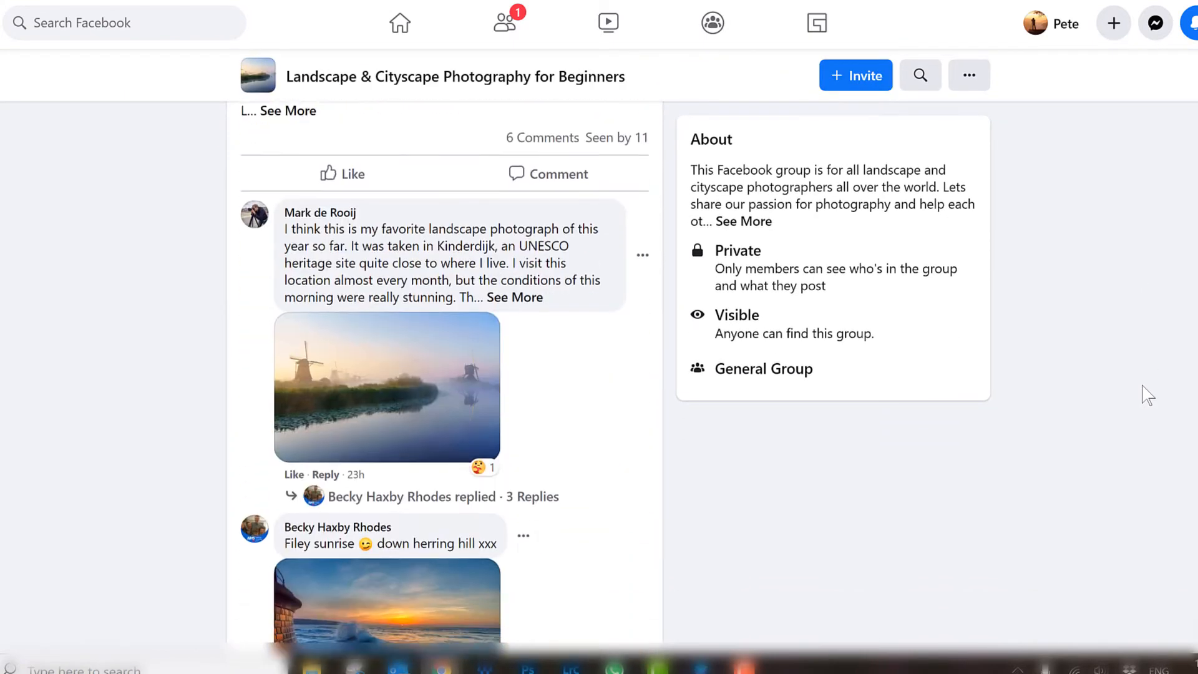
pyautogui.scroll(-3)
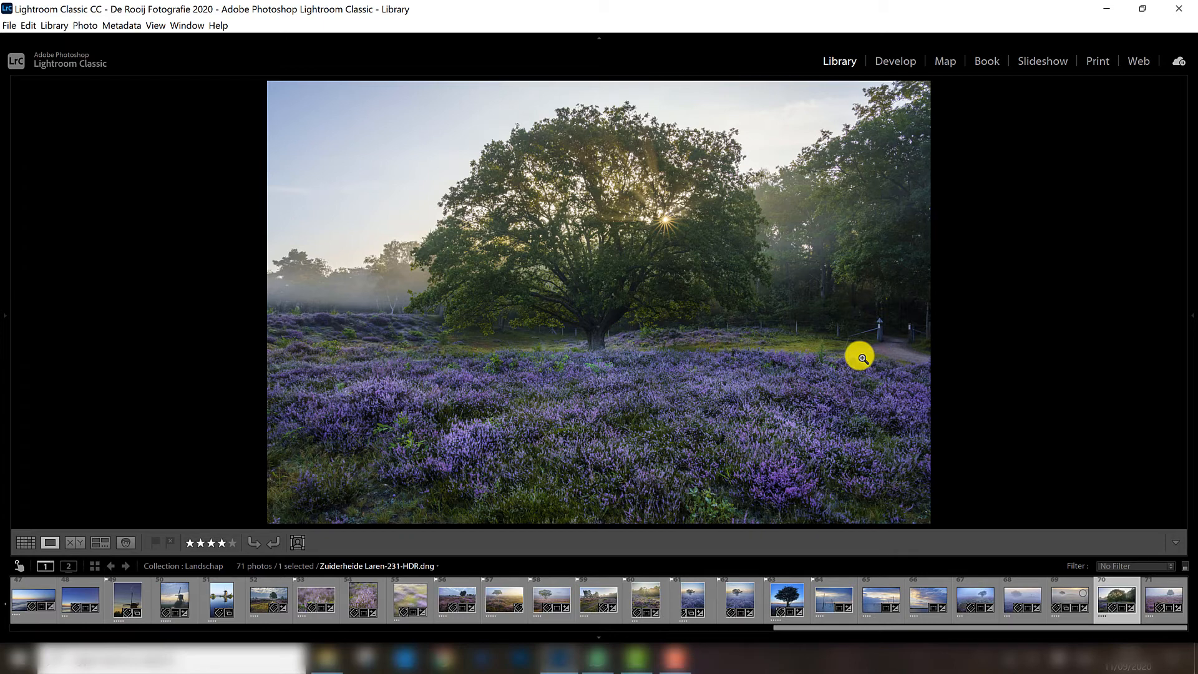
pyautogui.moveTo(831, 99)
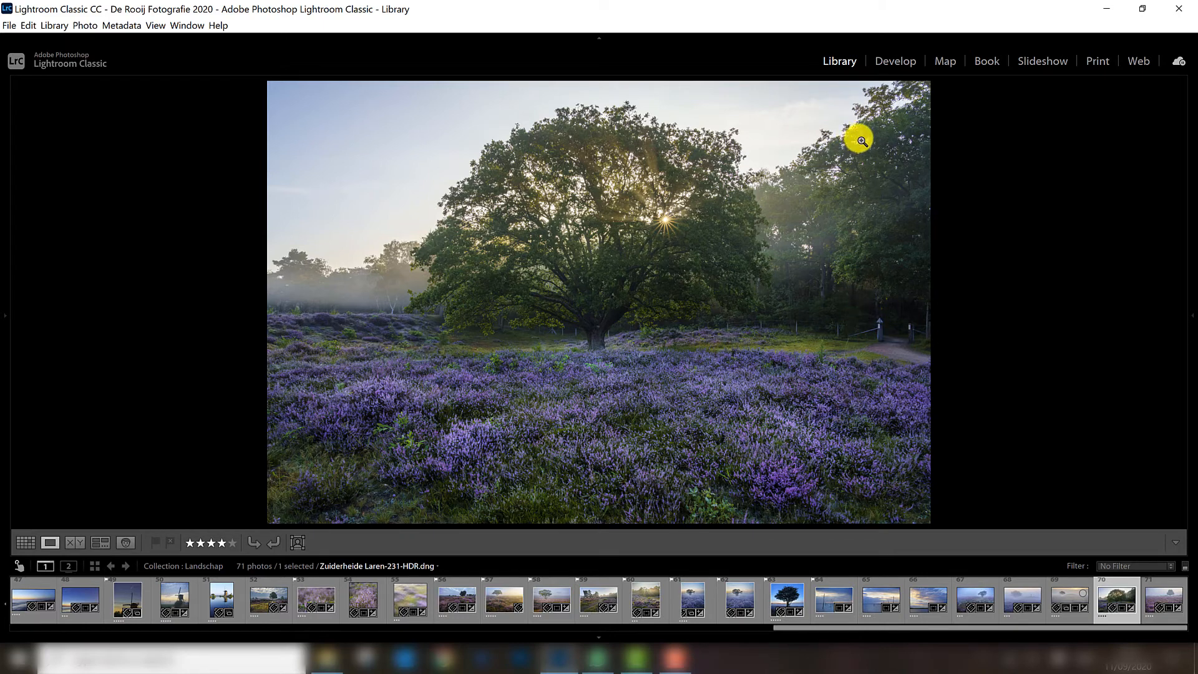
pyautogui.moveTo(836, 159)
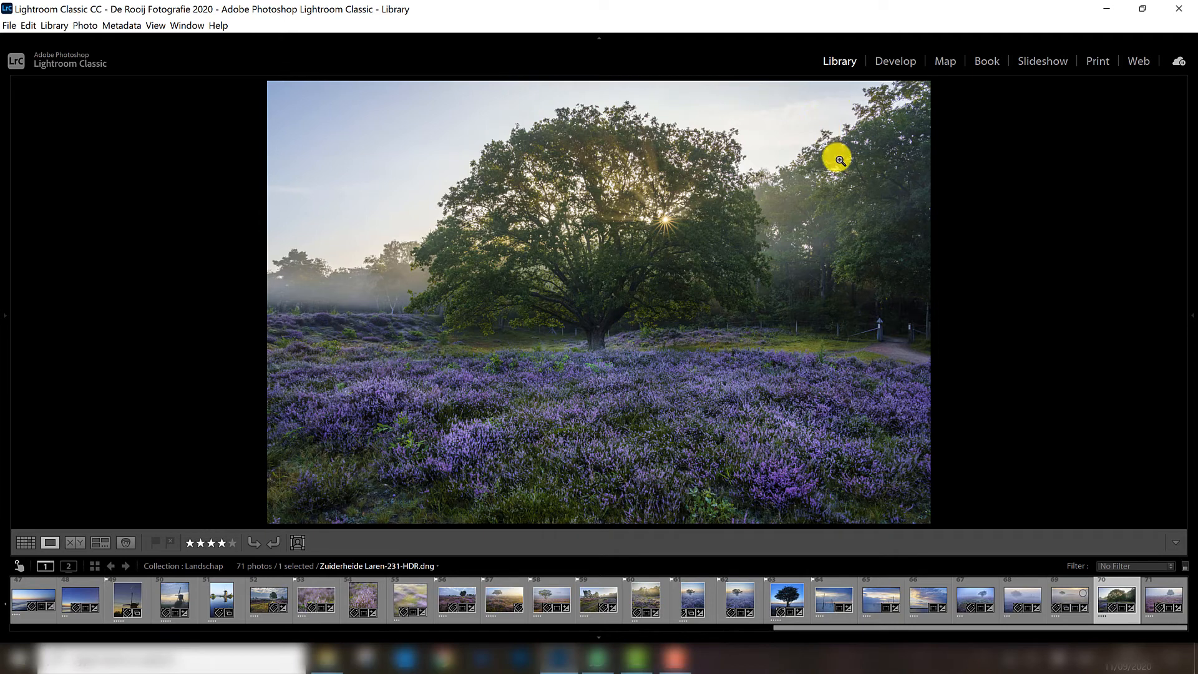
pyautogui.moveTo(522, 468)
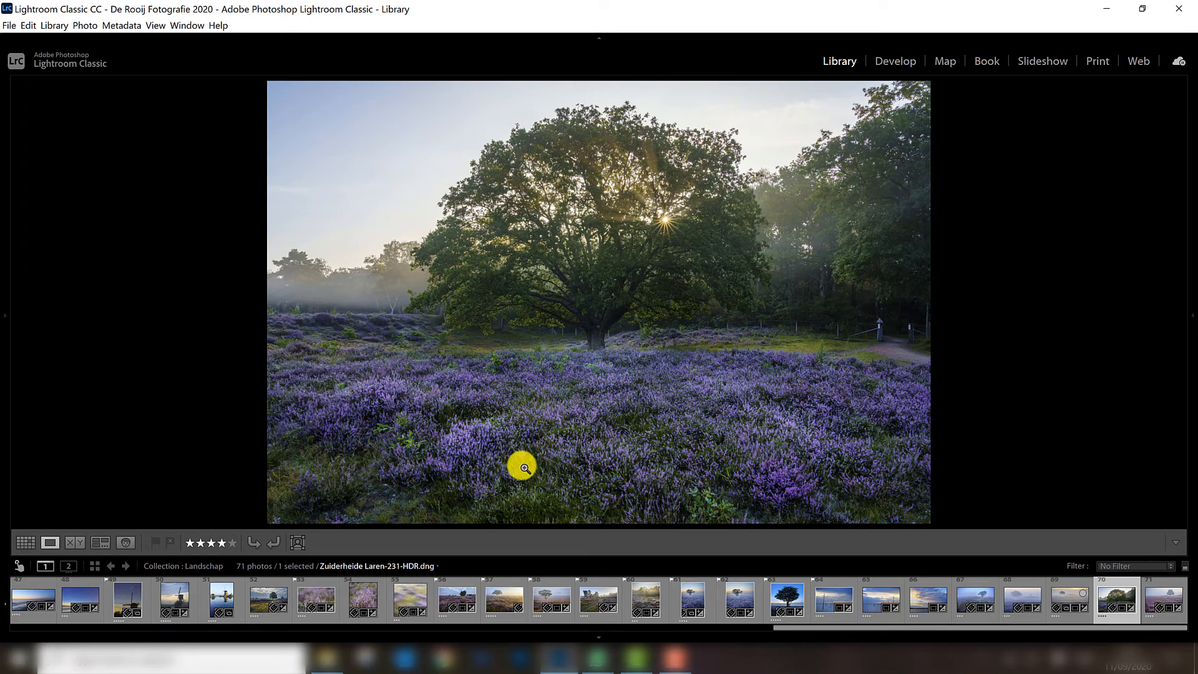
pyautogui.moveTo(554, 399)
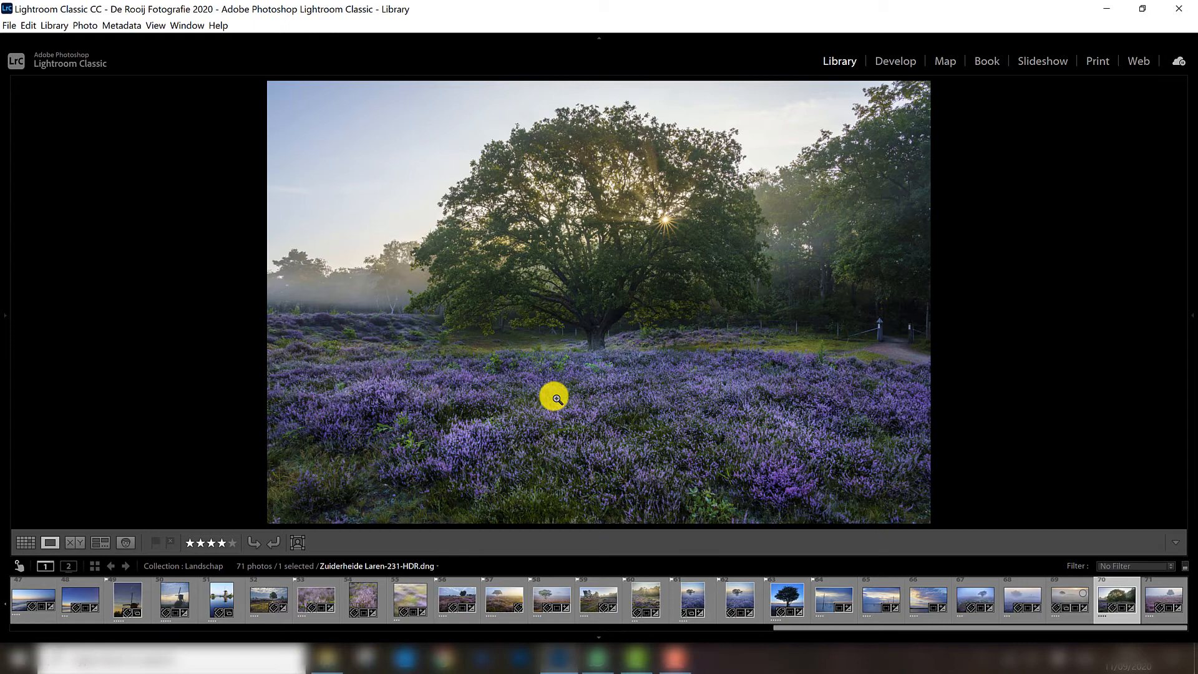
pyautogui.moveTo(474, 433)
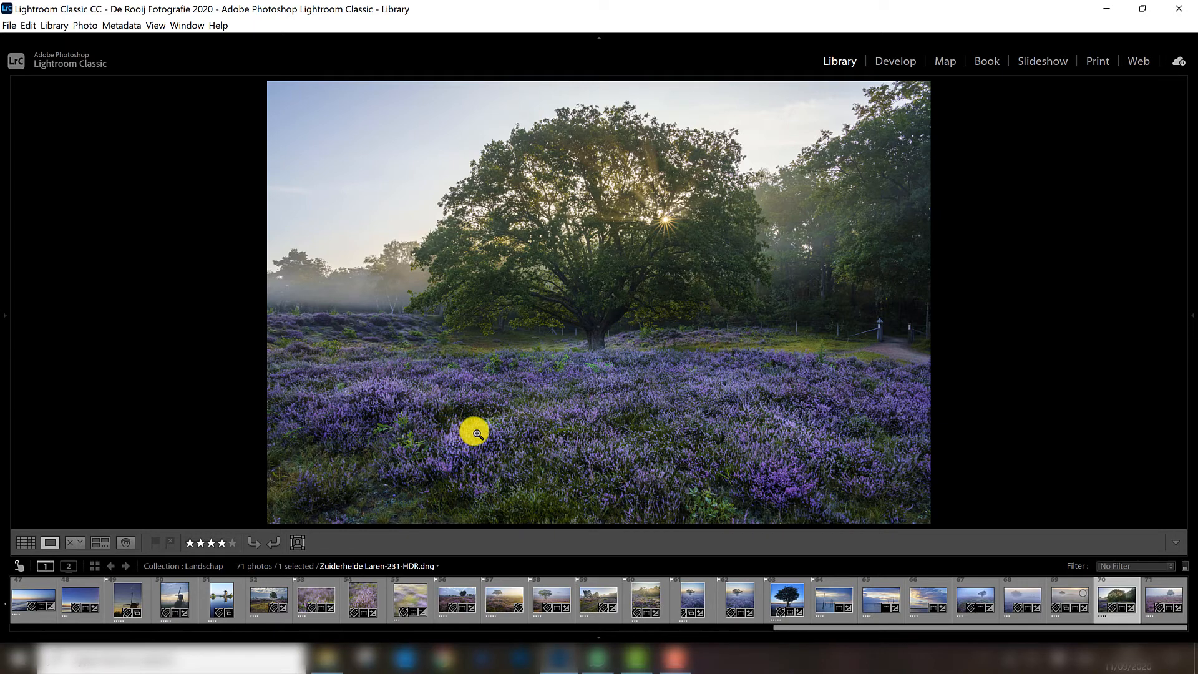
pyautogui.moveTo(487, 416)
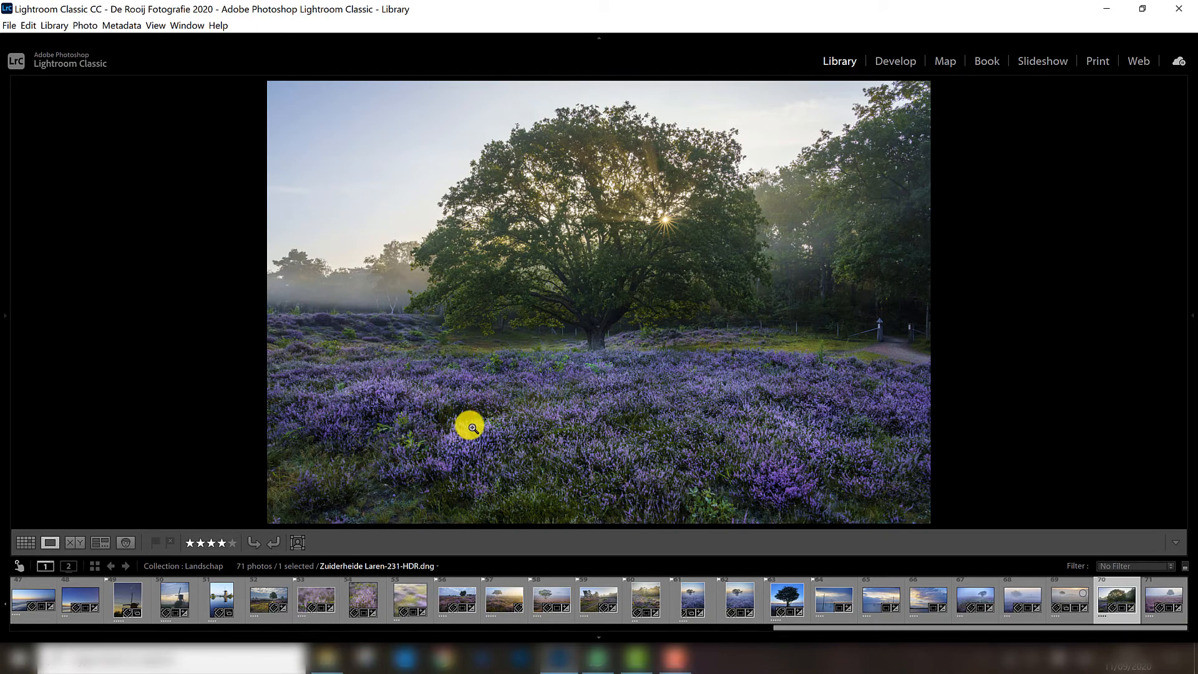
pyautogui.moveTo(607, 426)
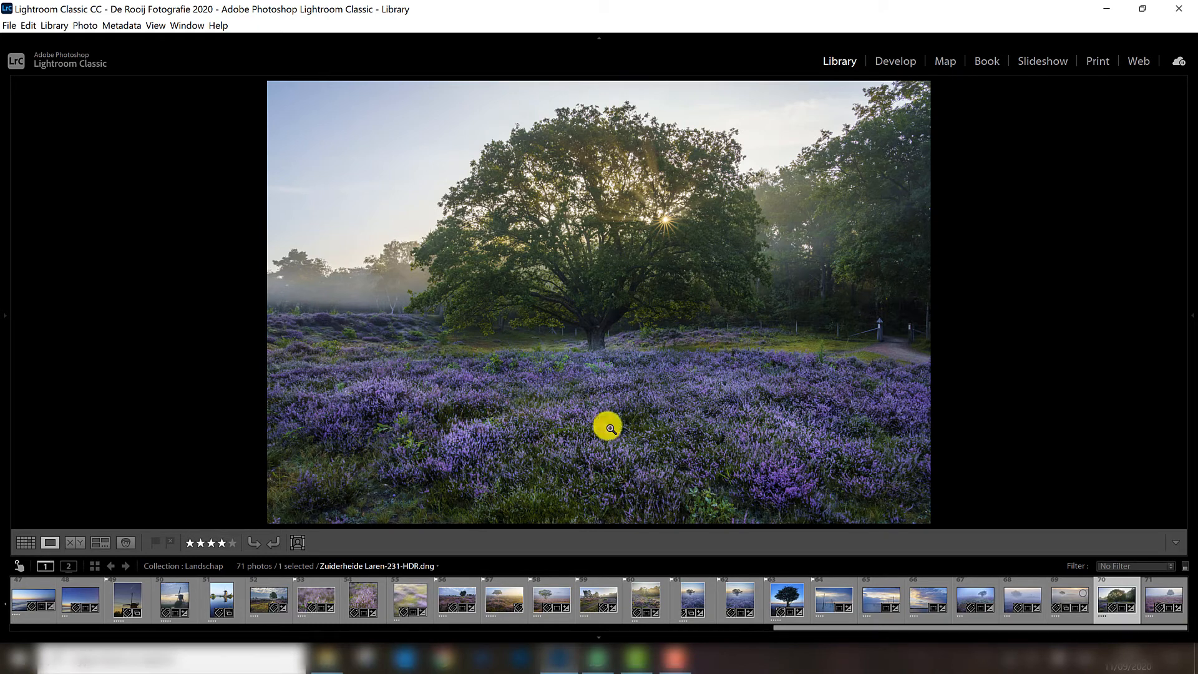
pyautogui.moveTo(863, 498)
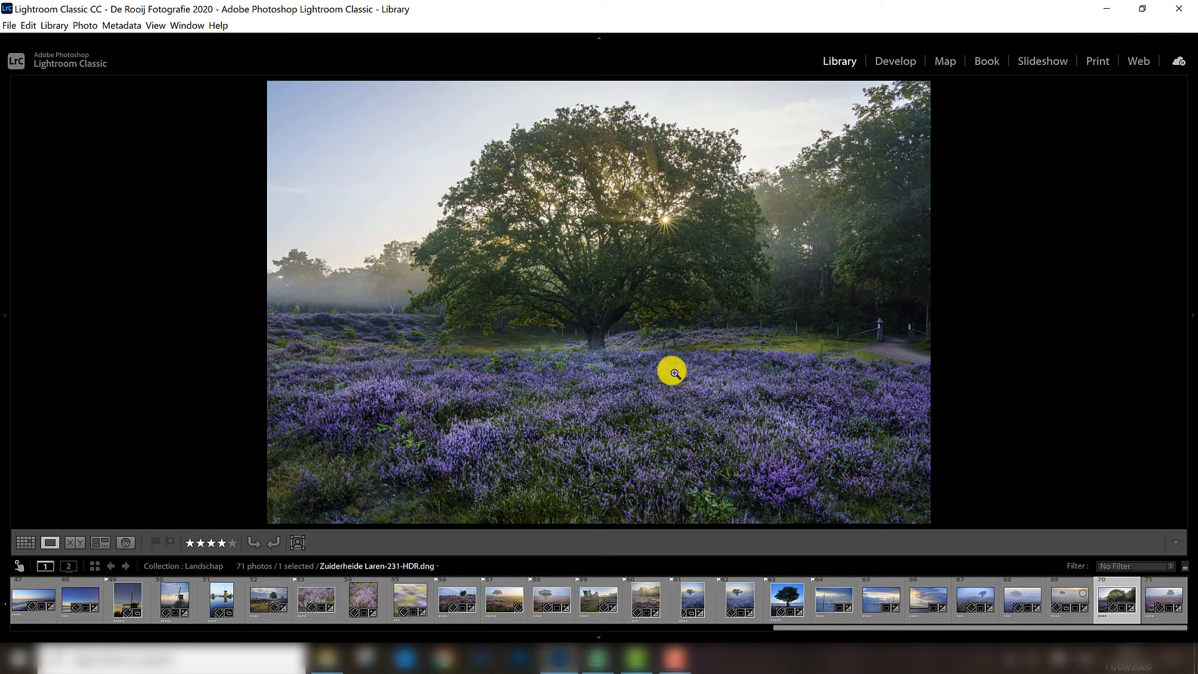
pyautogui.moveTo(709, 396)
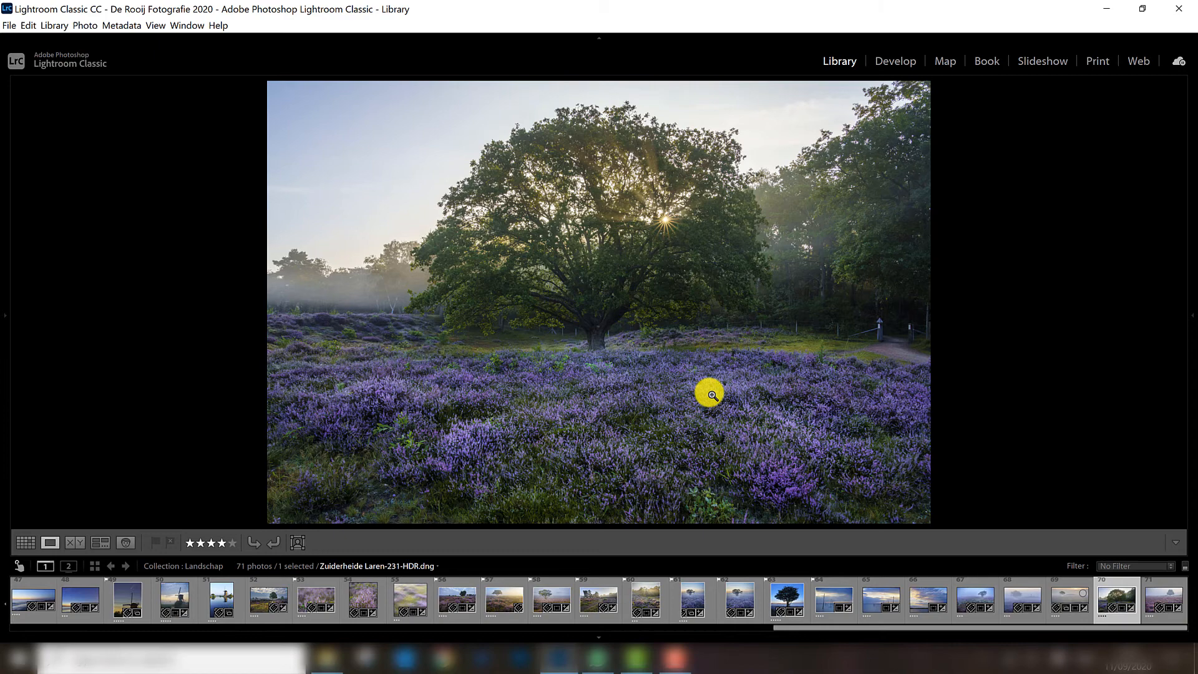
pyautogui.moveTo(1151, 594)
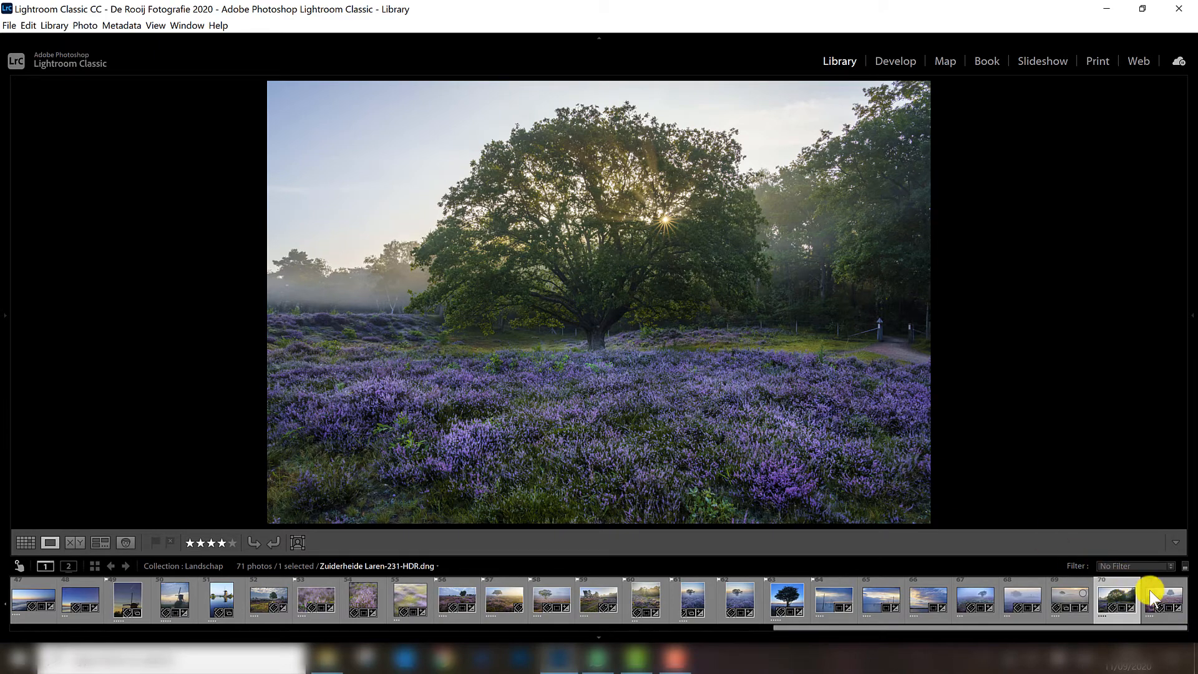
# Step: Show Zonsopkomst Westerheide-22-HDR, the foggy heather field with a lone tree, in Loupe
pyautogui.click(1162, 600)
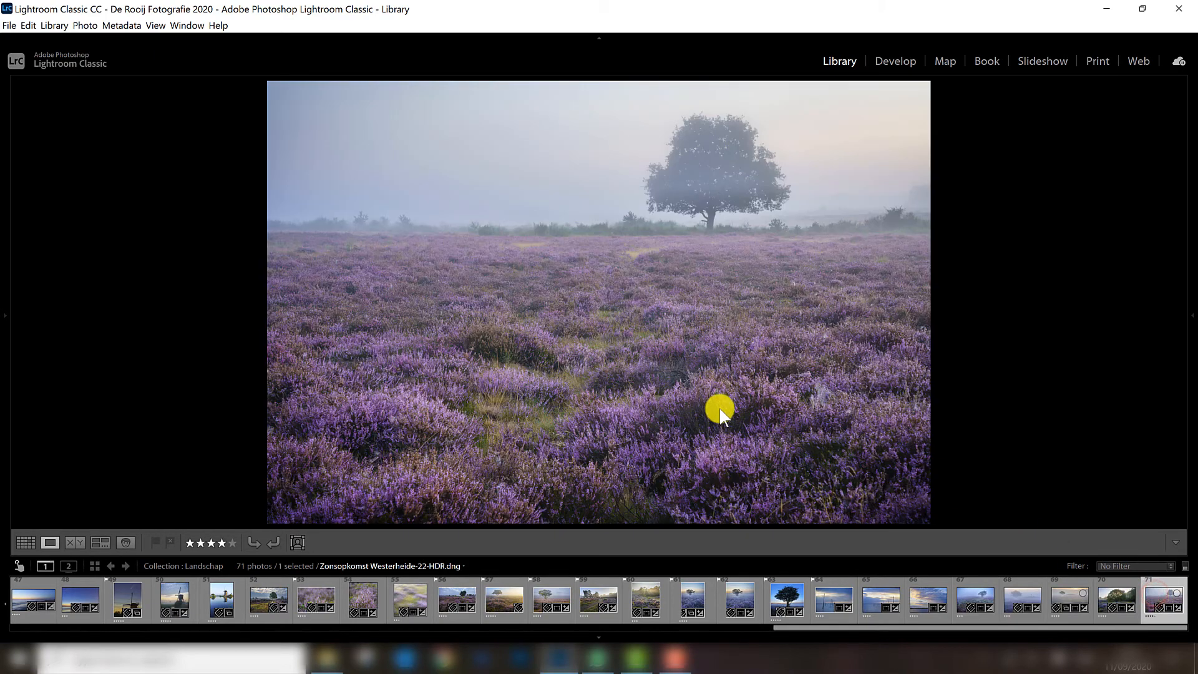
pyautogui.moveTo(1043, 317)
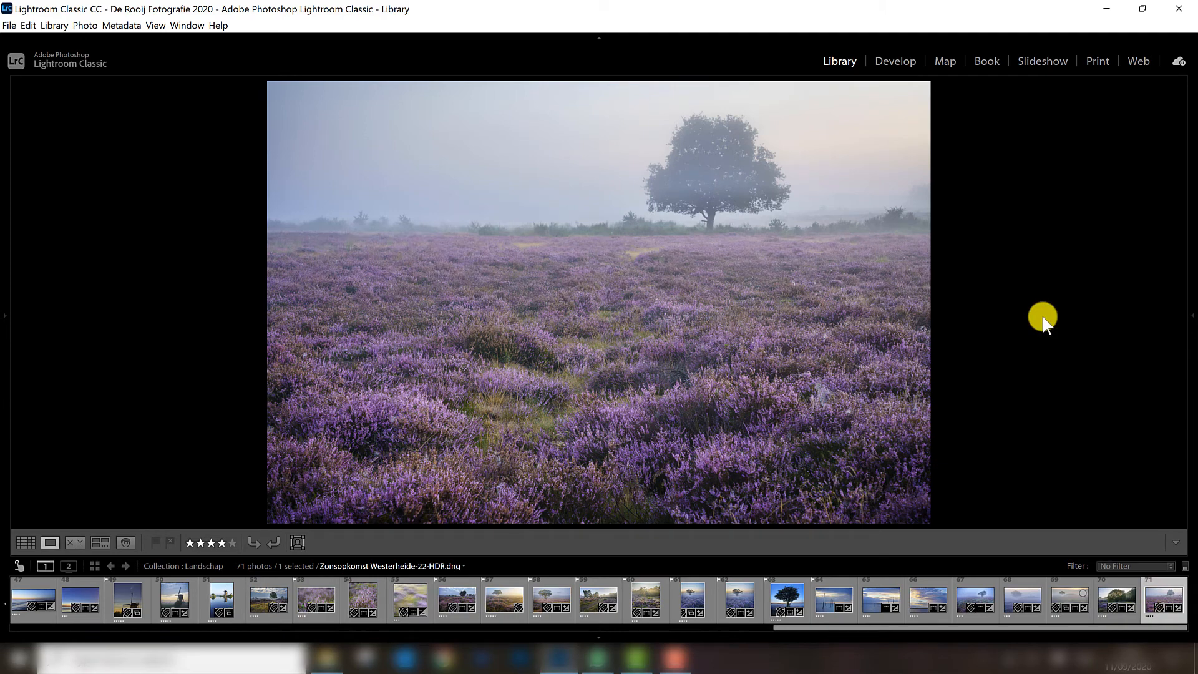
pyautogui.moveTo(1069, 320)
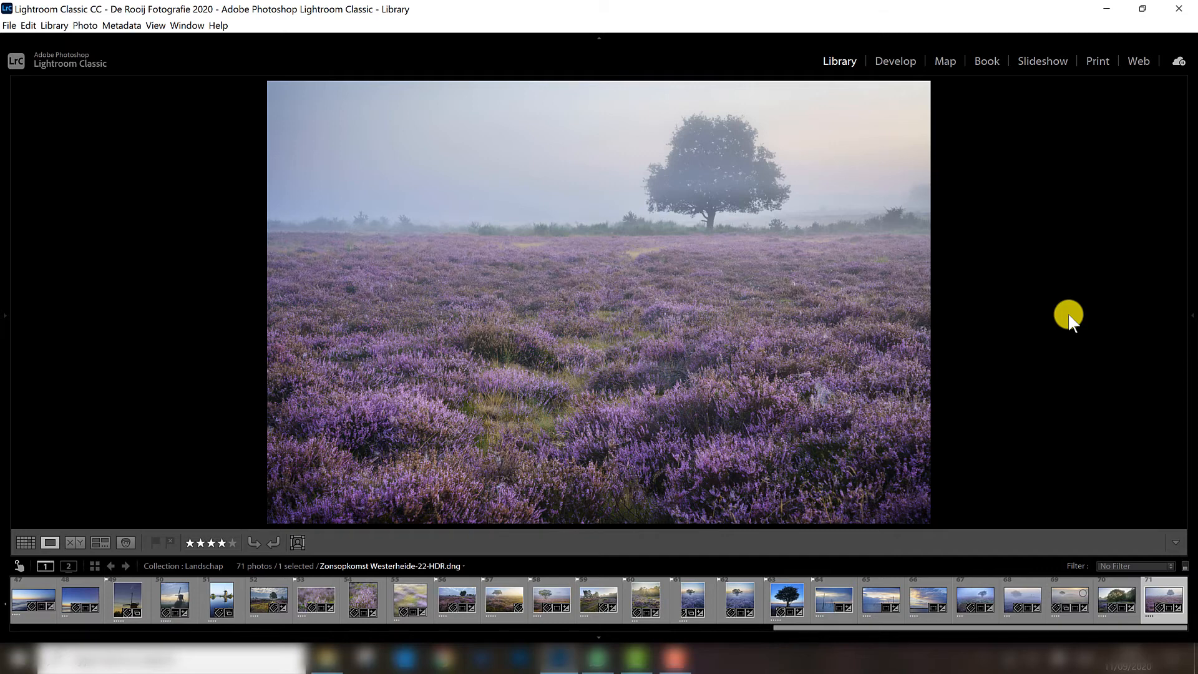
pyautogui.moveTo(1032, 374)
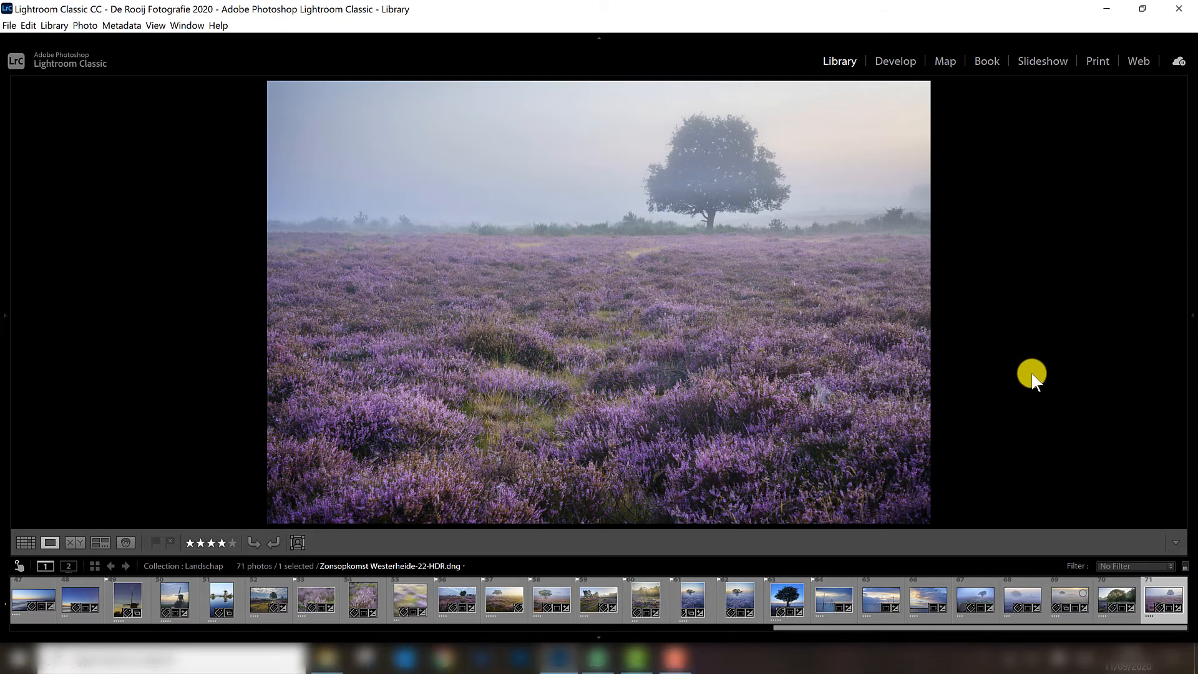
pyautogui.moveTo(1019, 363)
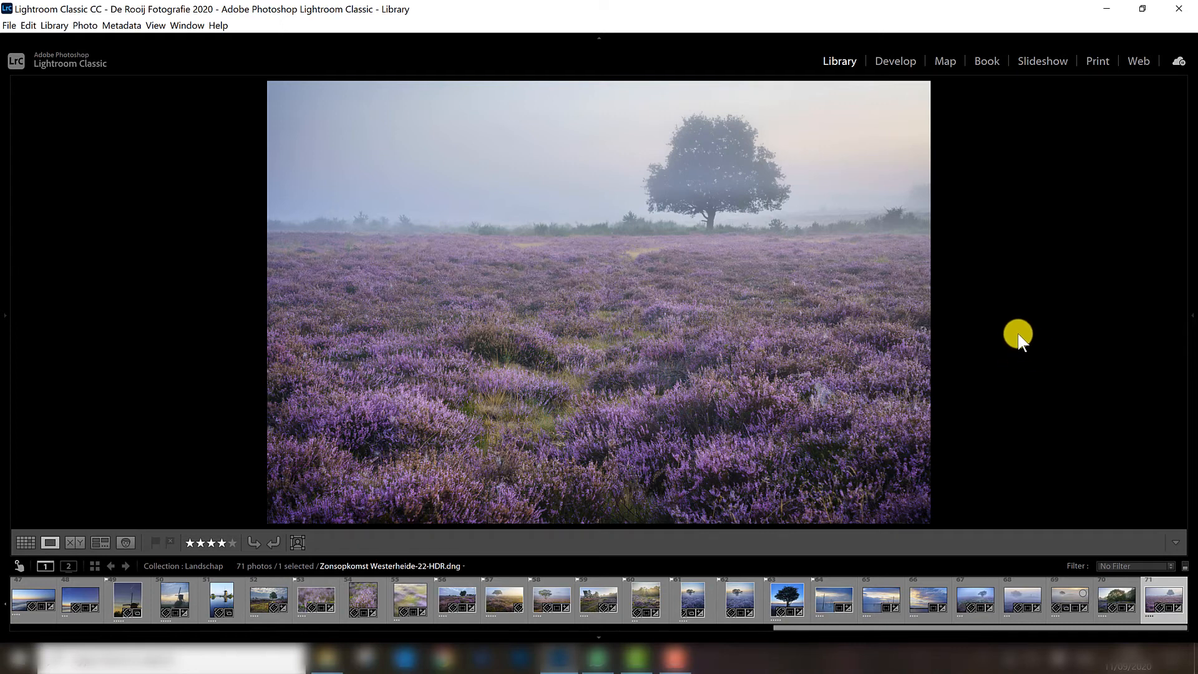
pyautogui.moveTo(662, 427)
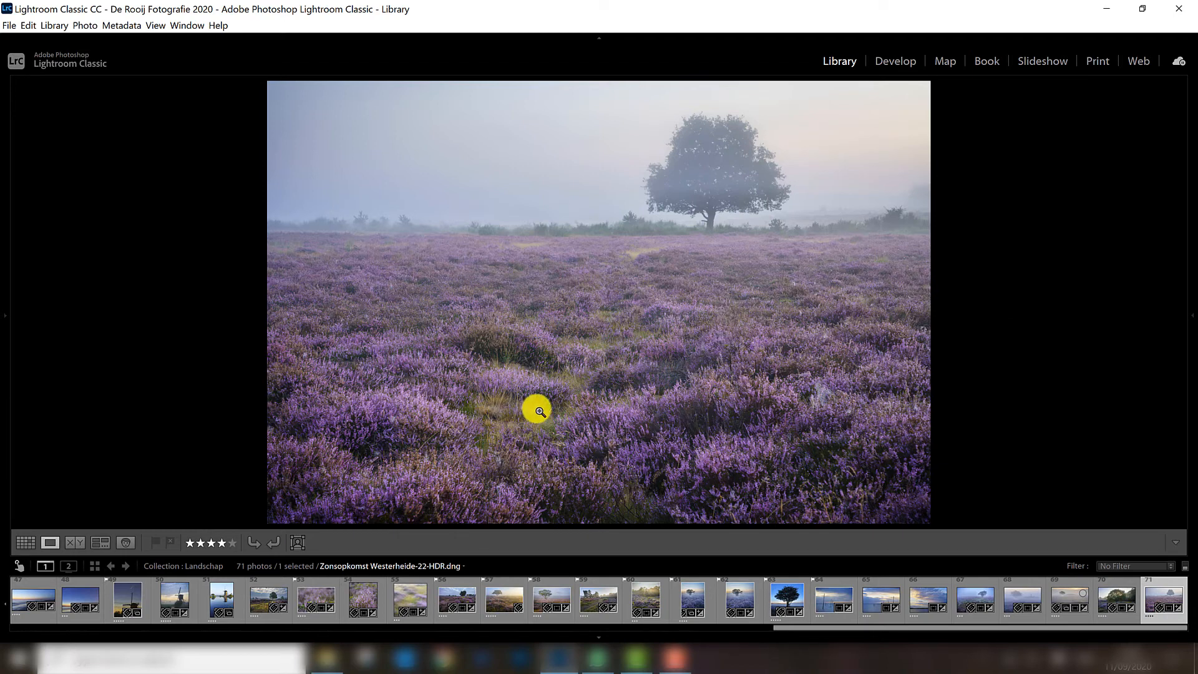
pyautogui.moveTo(650, 232)
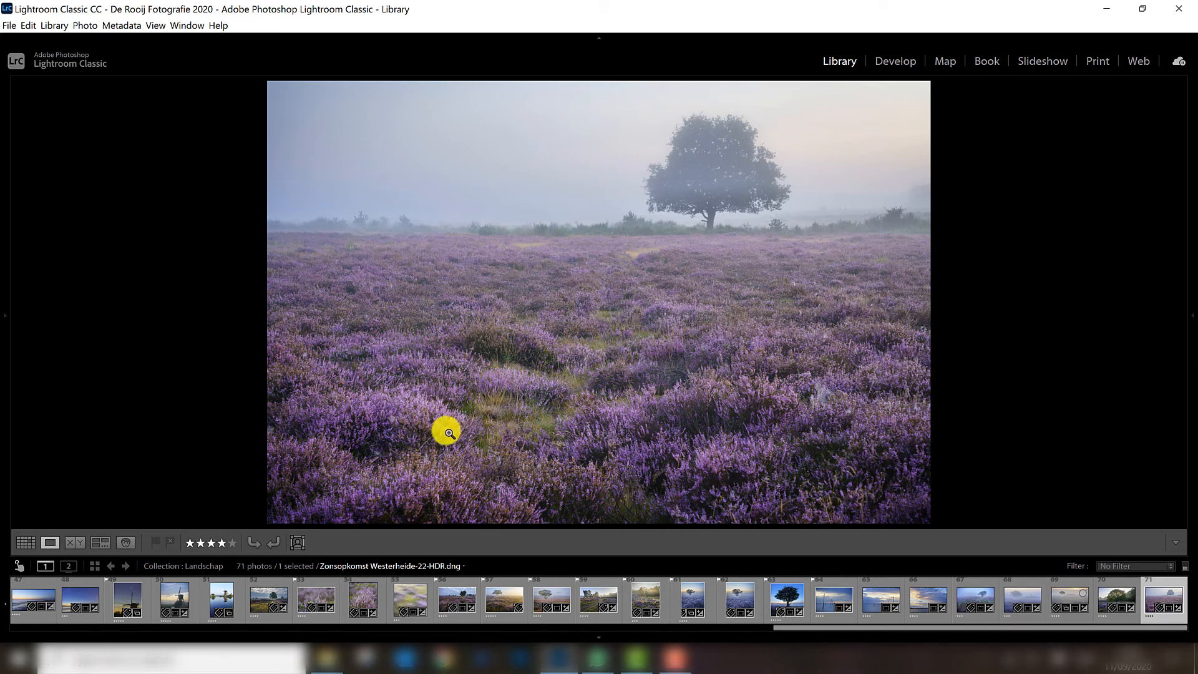
pyautogui.moveTo(624, 295)
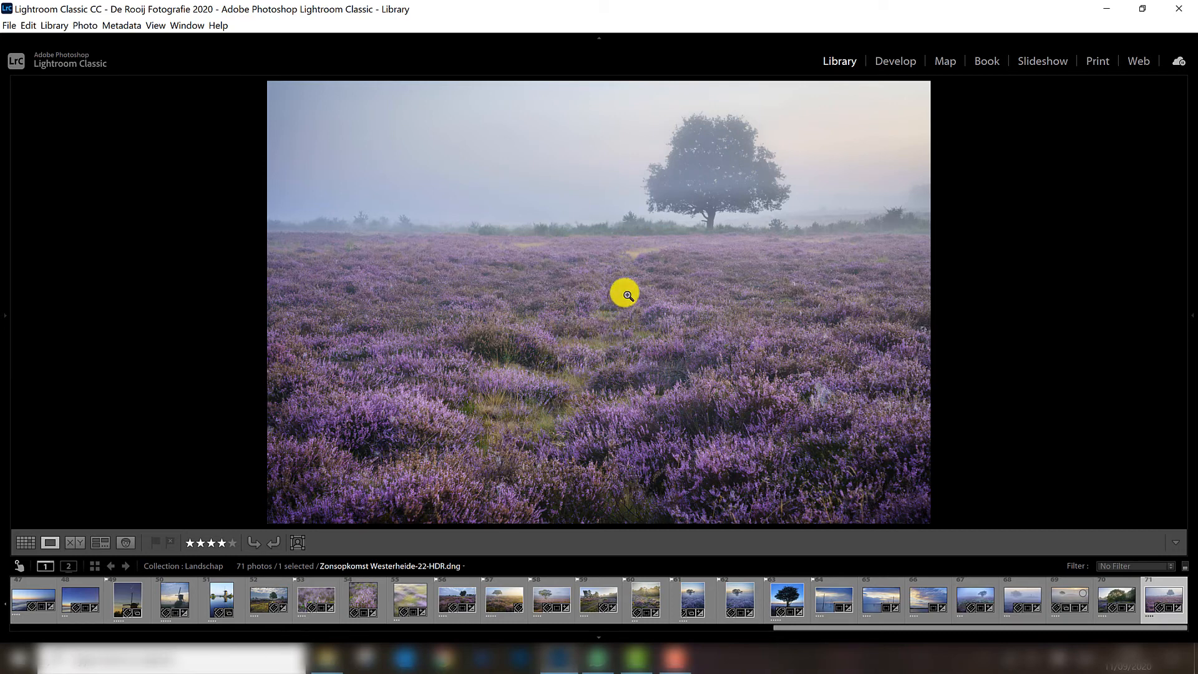
pyautogui.moveTo(807, 293)
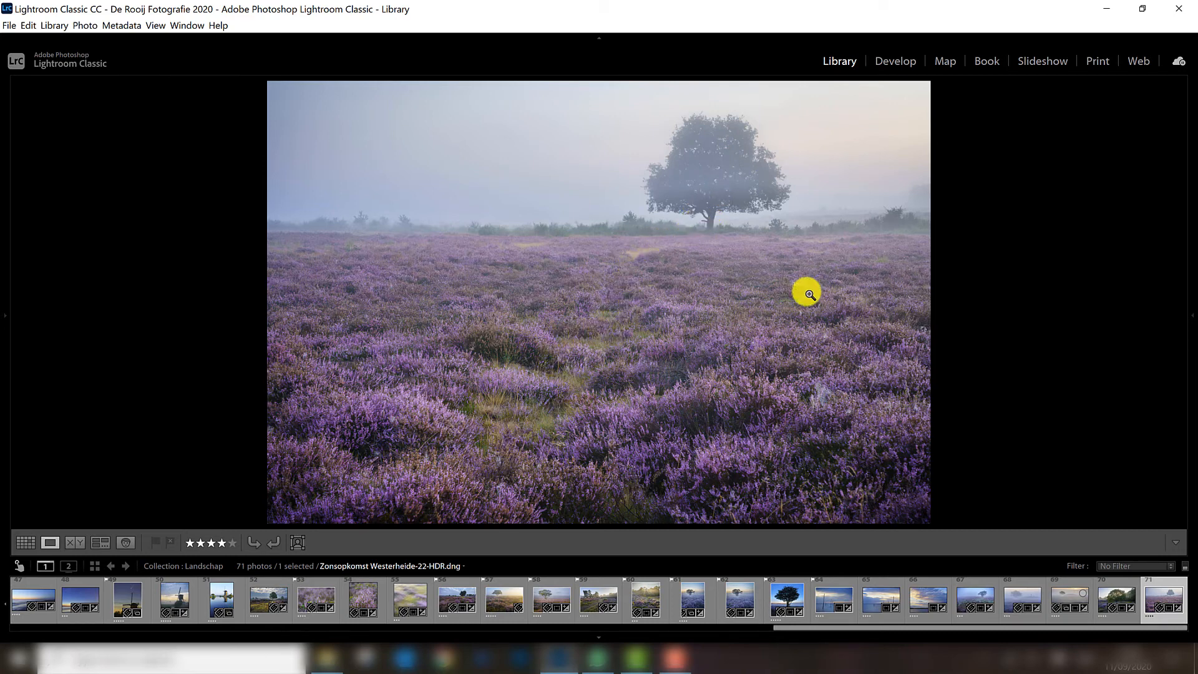
pyautogui.moveTo(1050, 410)
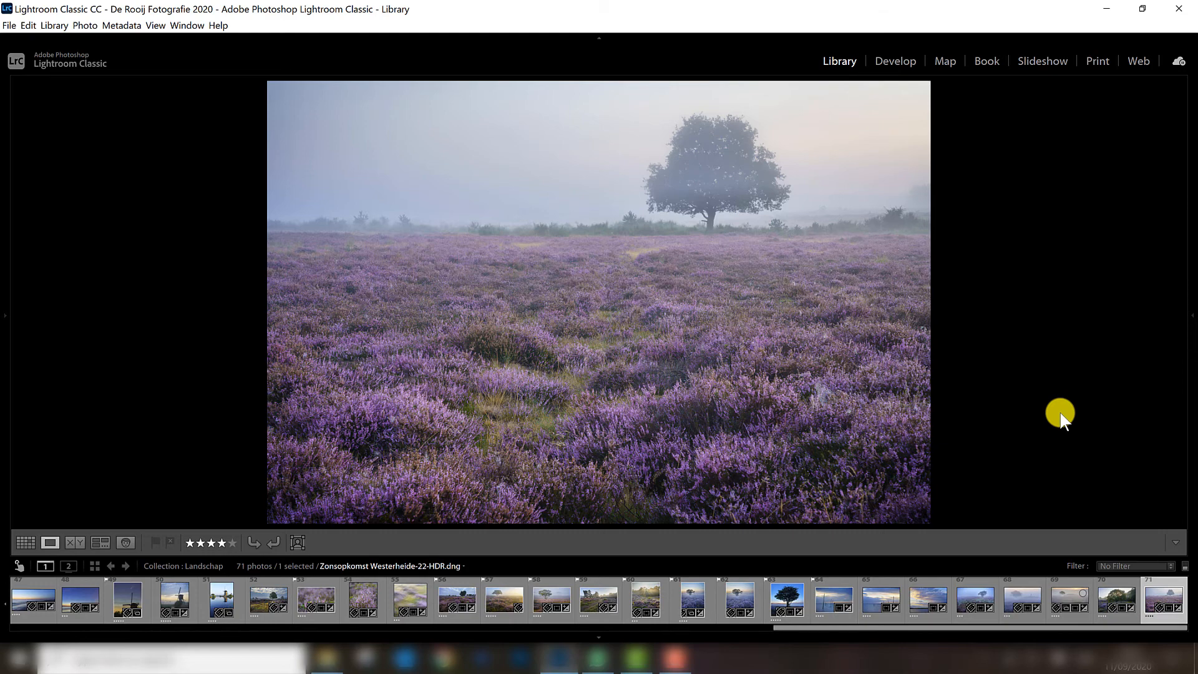
pyautogui.moveTo(597, 470)
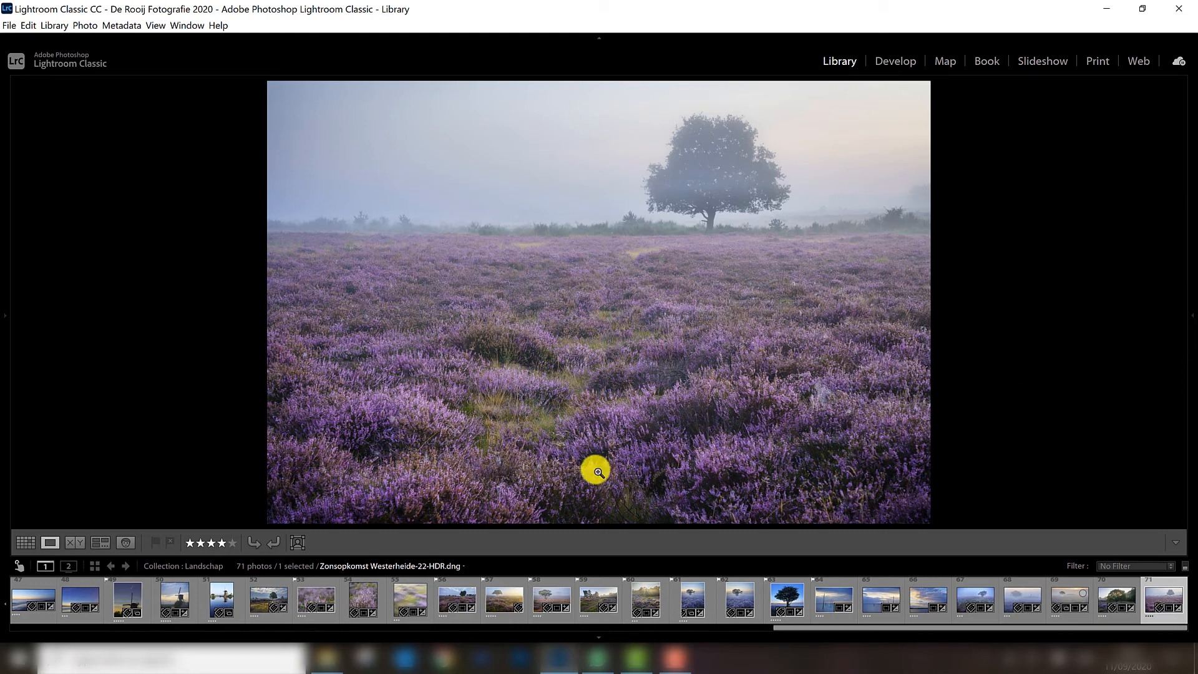
# Step: Show Zuiderheide Laren-156-HDR-PS.tif, the golden misty photo with a lone tree, in Loupe
pyautogui.click(504, 599)
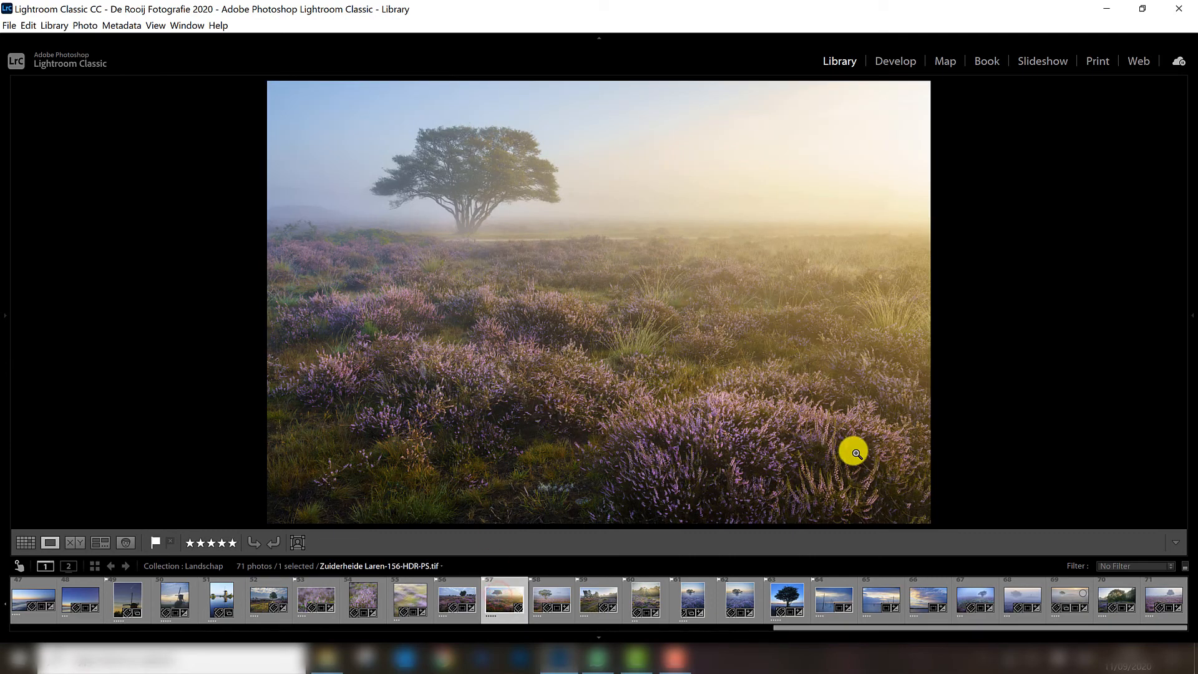
pyautogui.moveTo(465, 350)
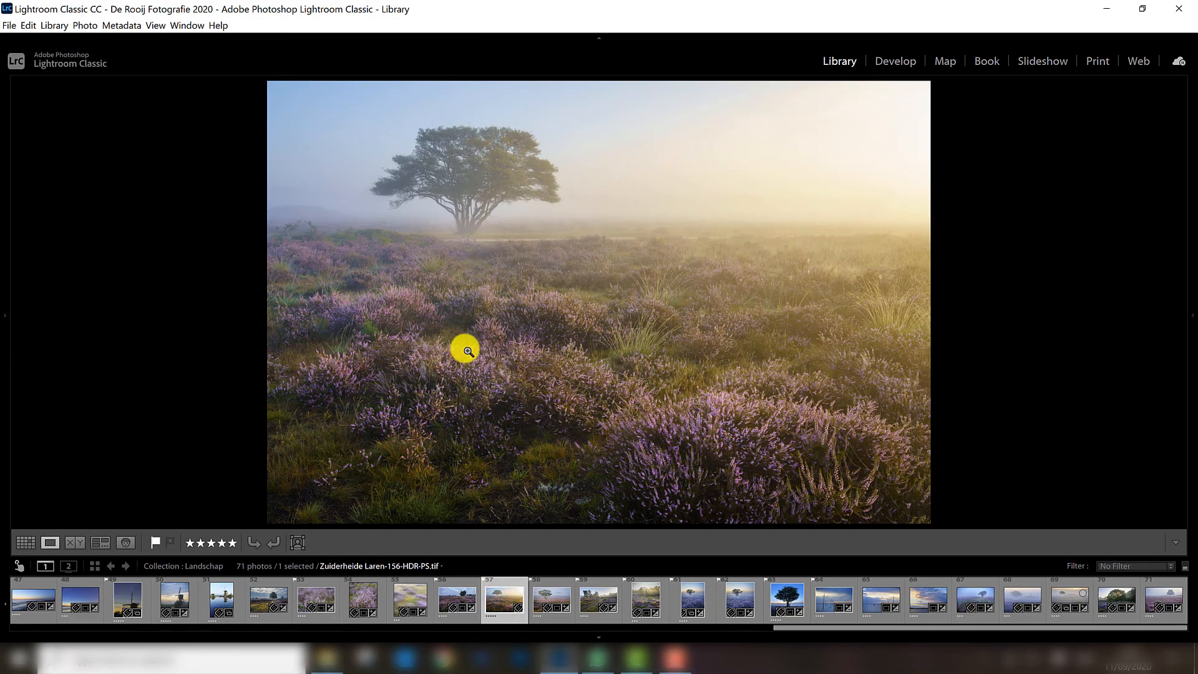
pyautogui.moveTo(376, 276)
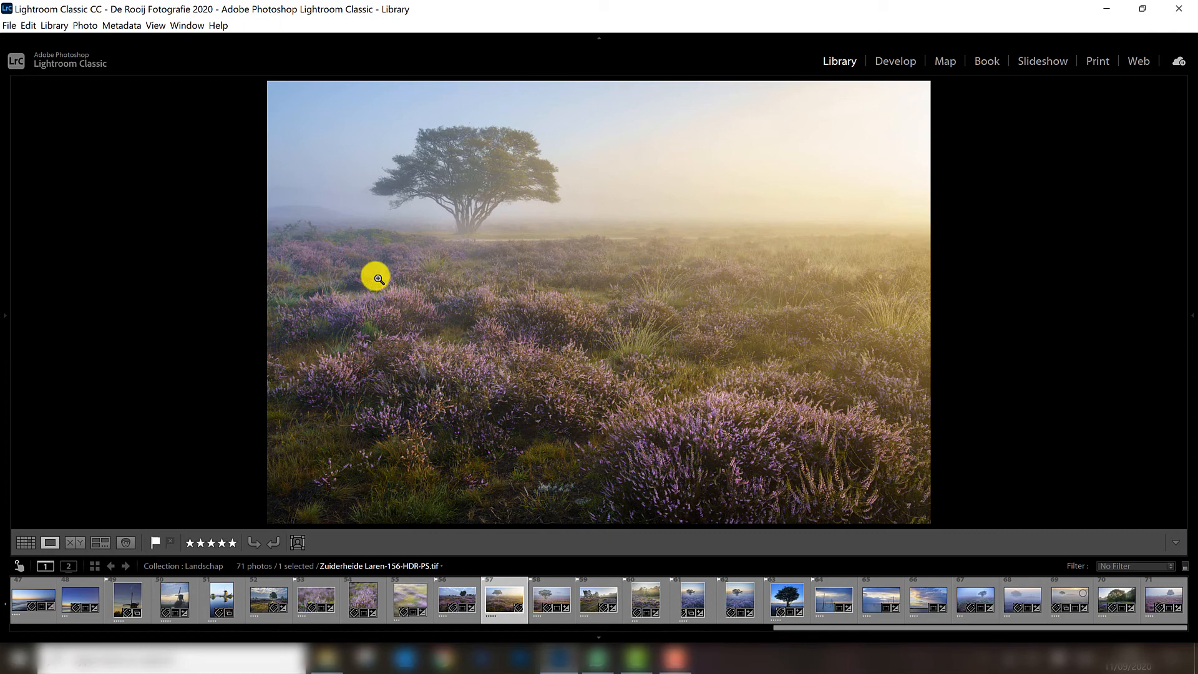
pyautogui.moveTo(1051, 297)
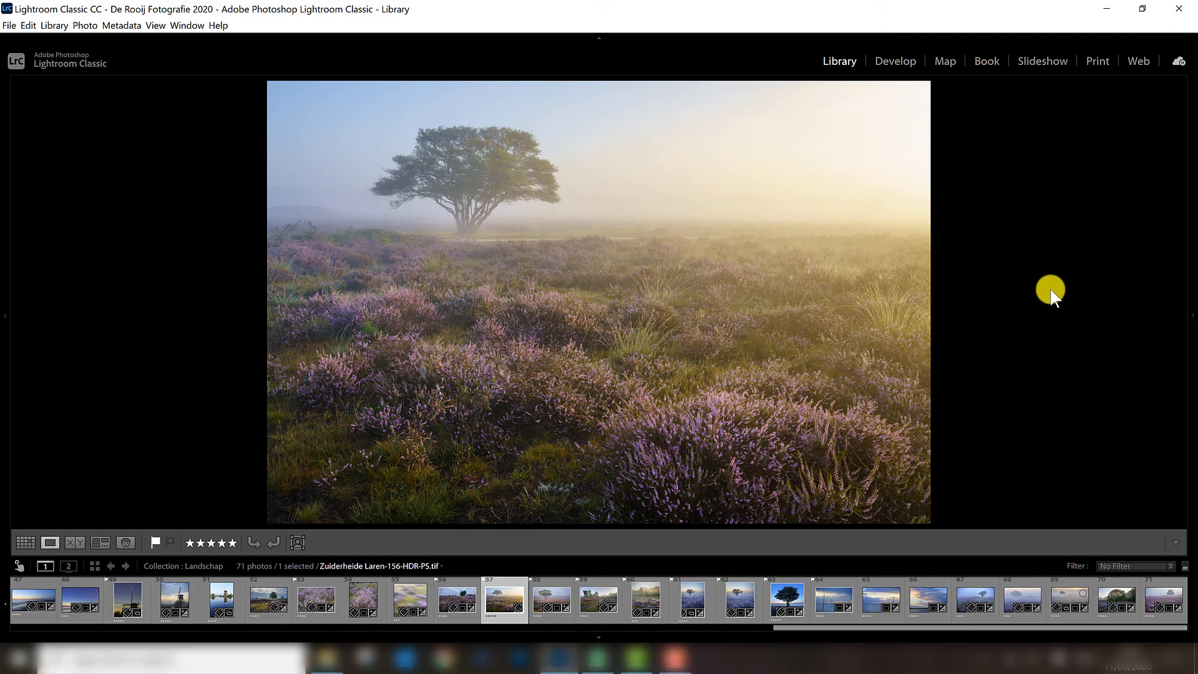